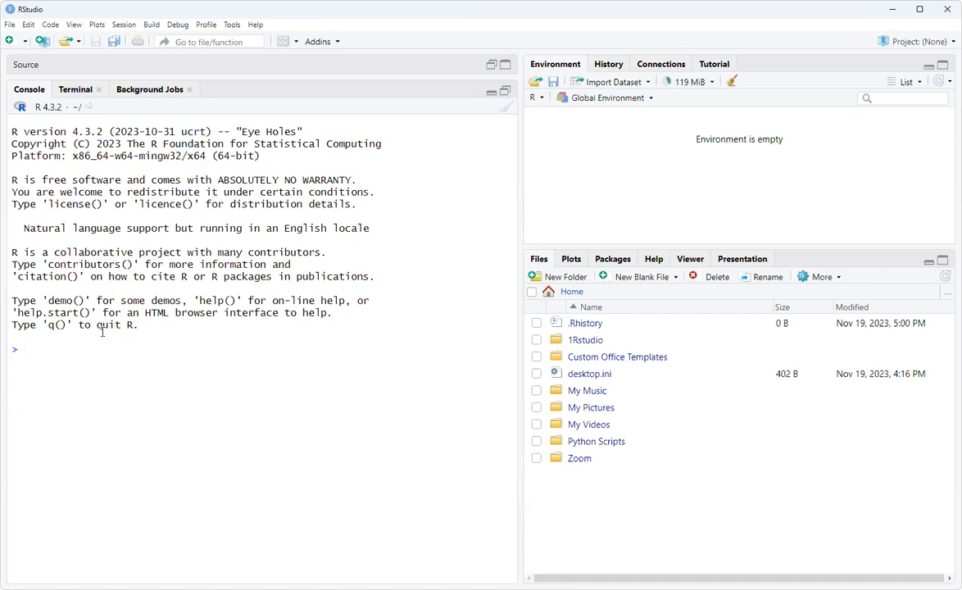
mouse_move(253, 320)
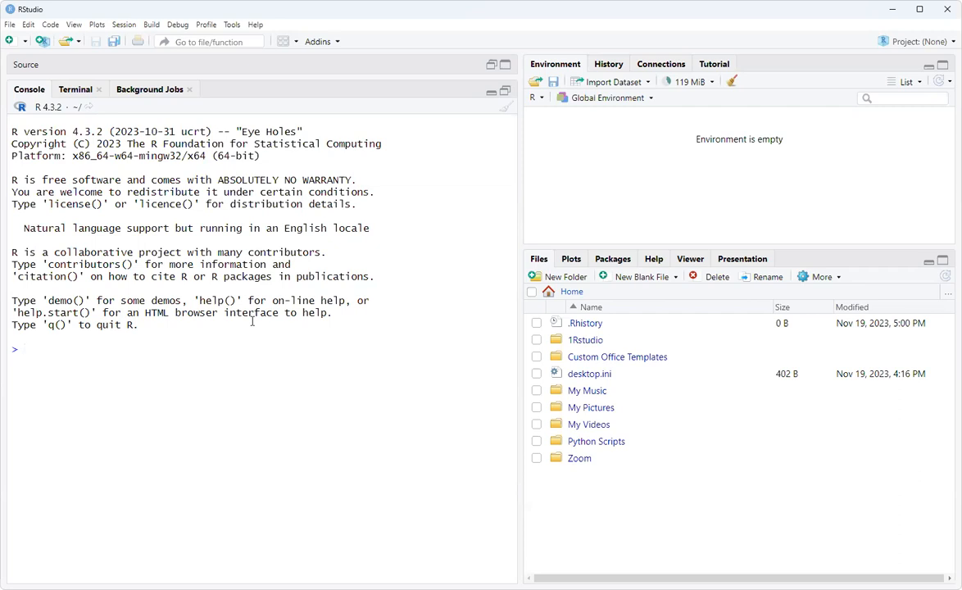
Step: Load the mlogit package (with dfidx) and the nnet package via library()
text(library()
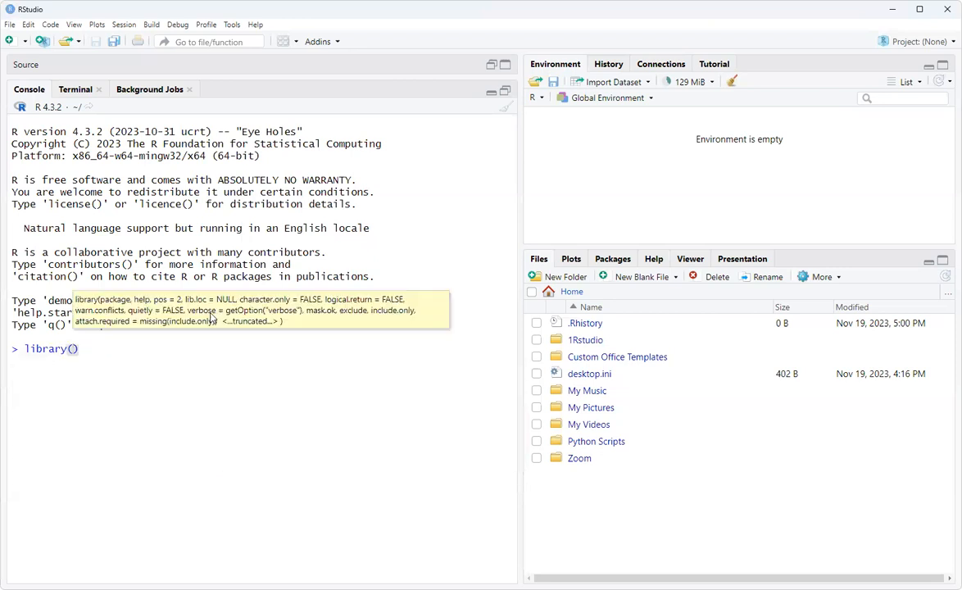
text(mlogit)
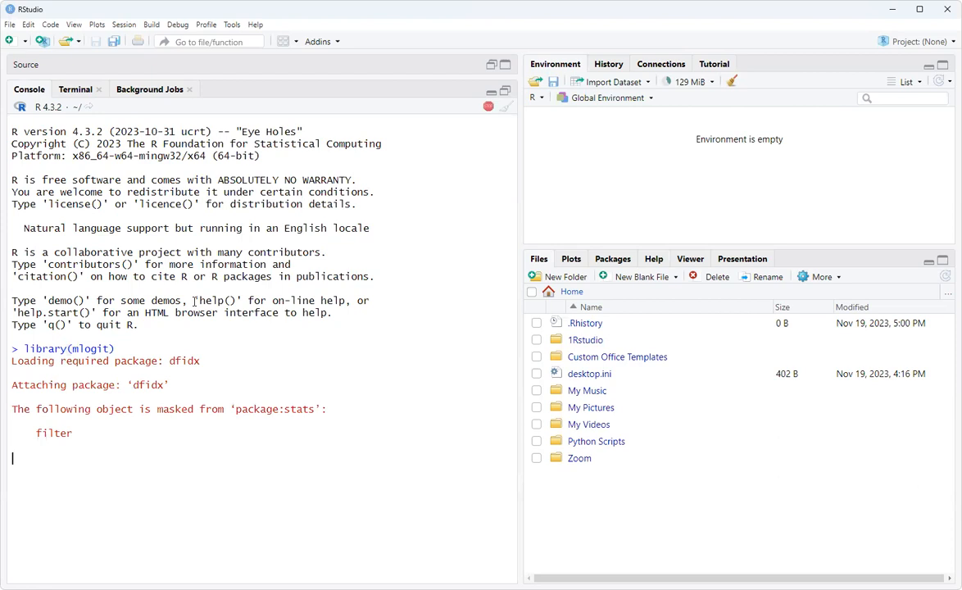
text(l)
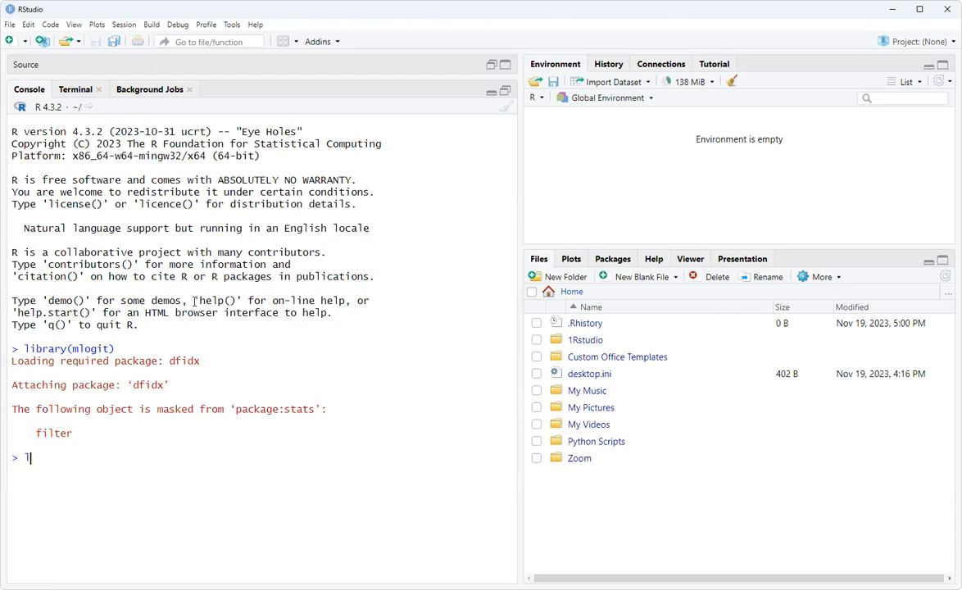
text(ibr)
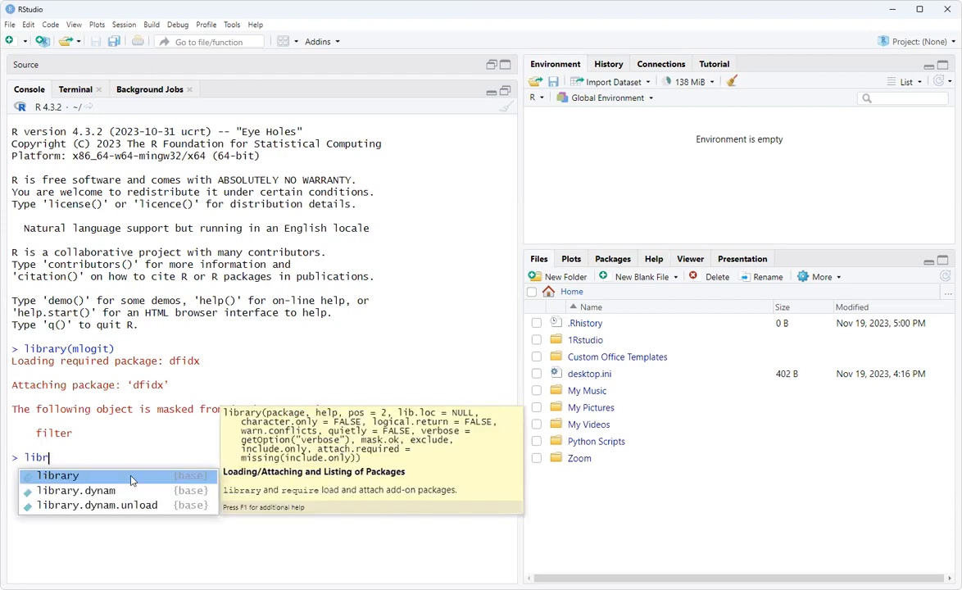
text(library(nnet)
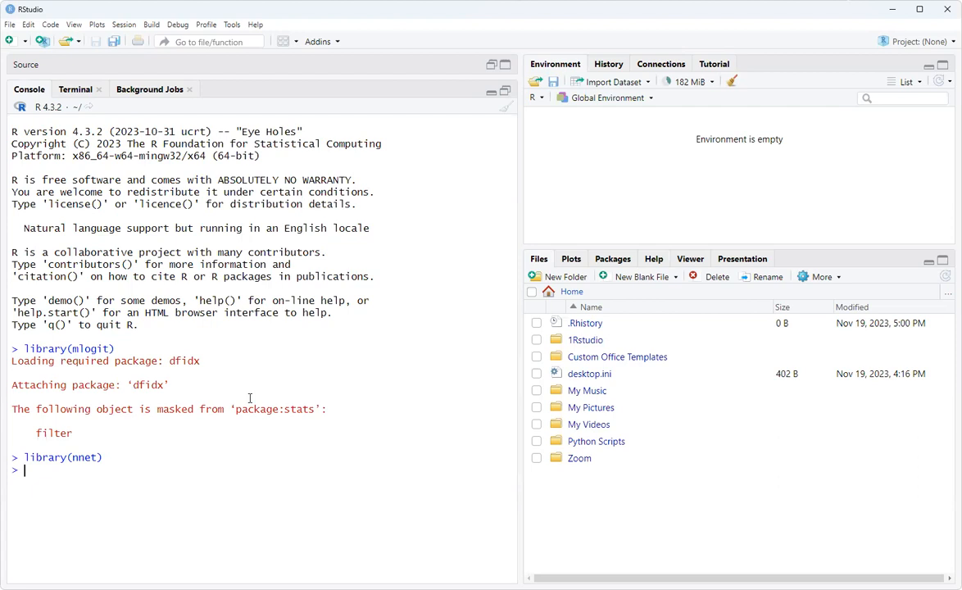
Step: Load the Fishing dataset with data("Fishing"), giving 1182 observations of 10 variables
text(data)
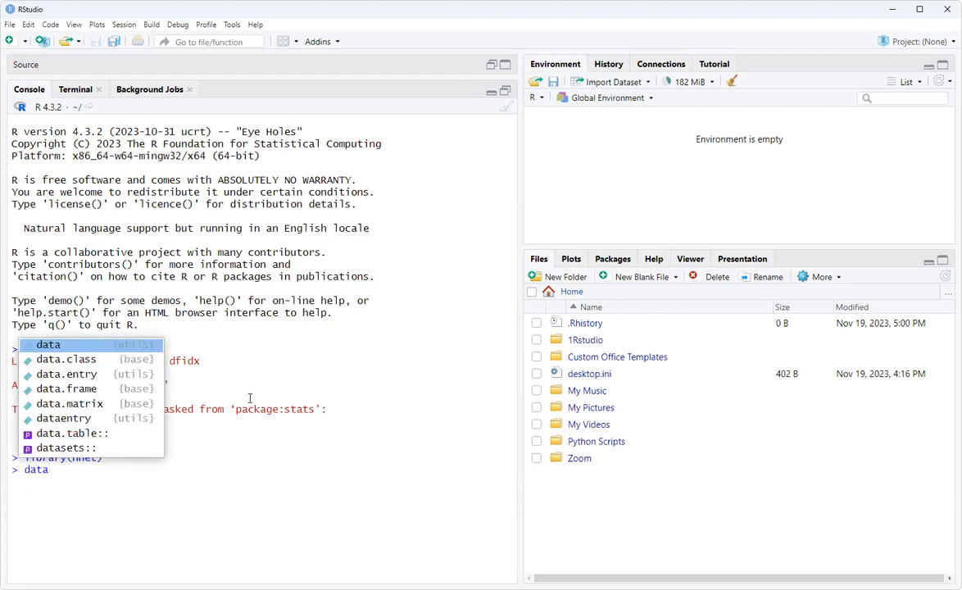
mouse_move(49, 344)
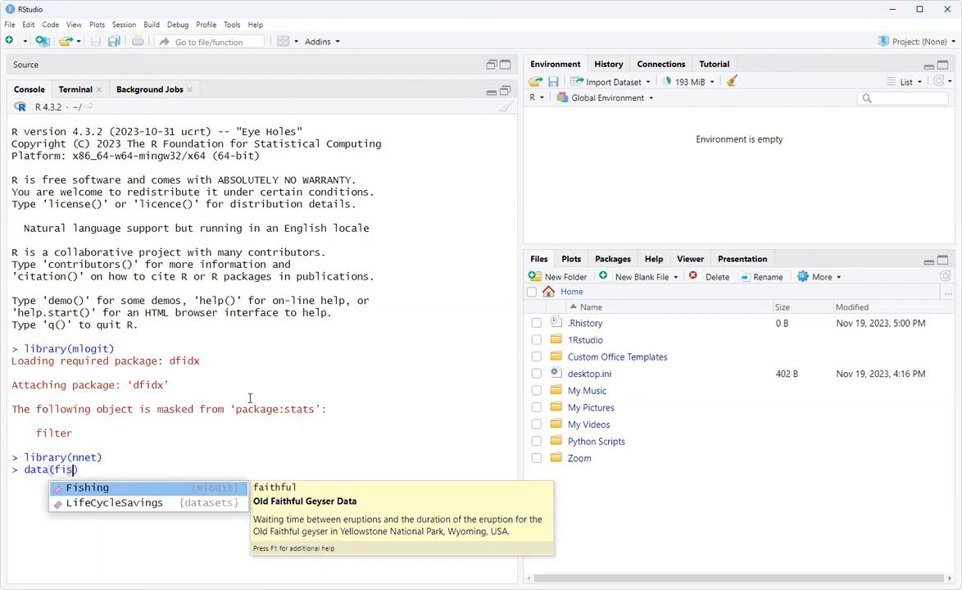
text(hing"))
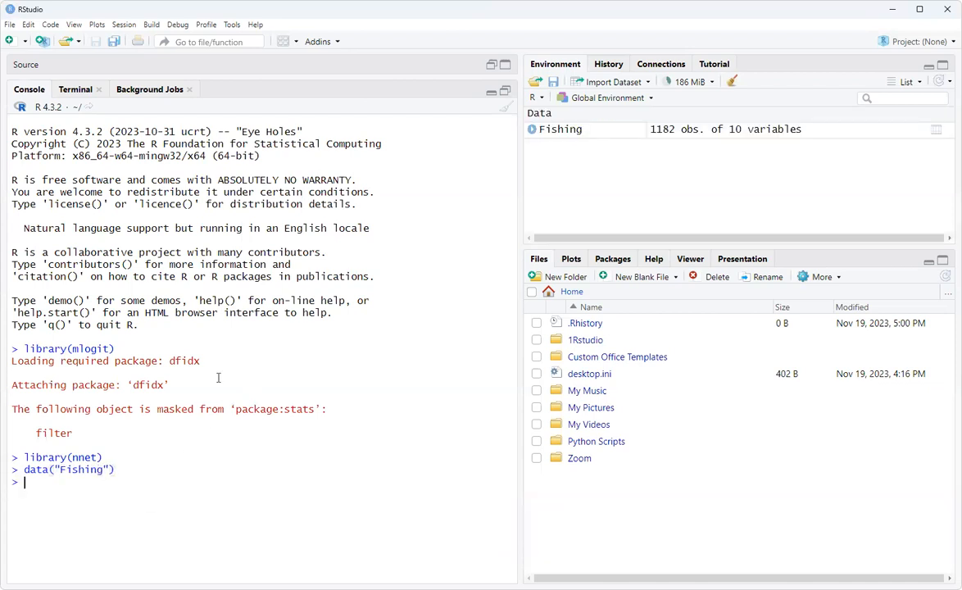
text(v)
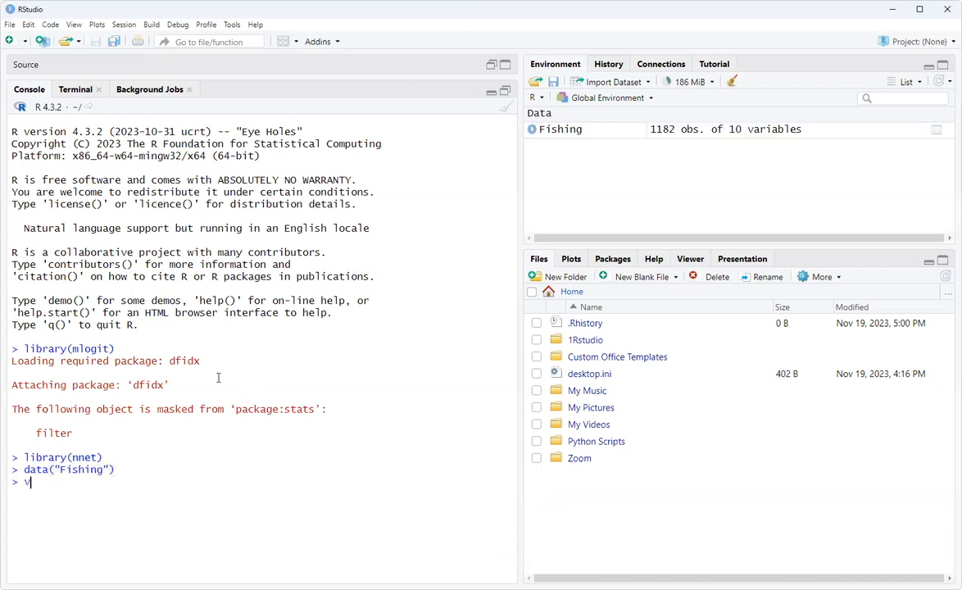
Step: View the Fishing data and scroll across its mode, price, catch and income columns
text(iew)
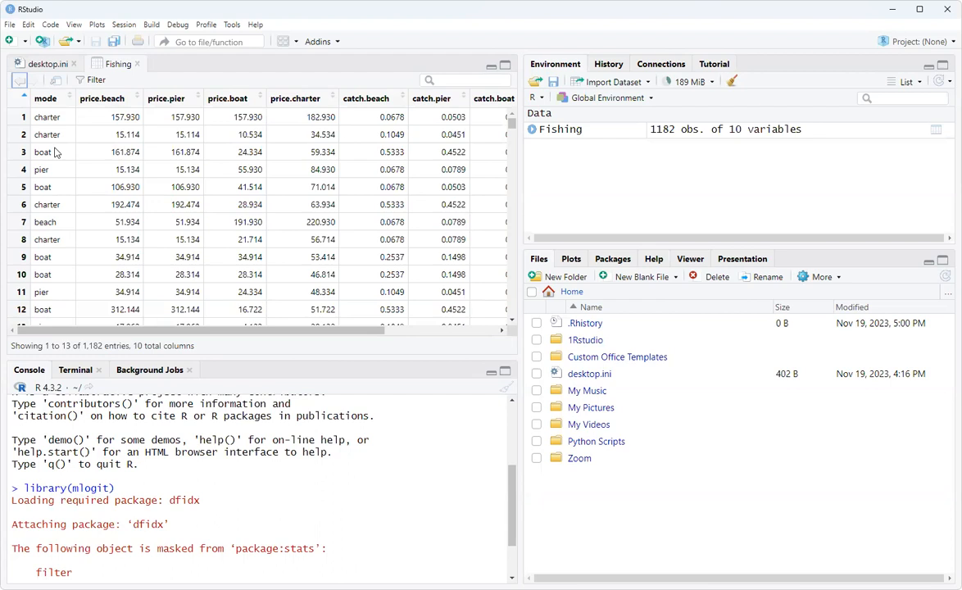
mouse_move(59, 177)
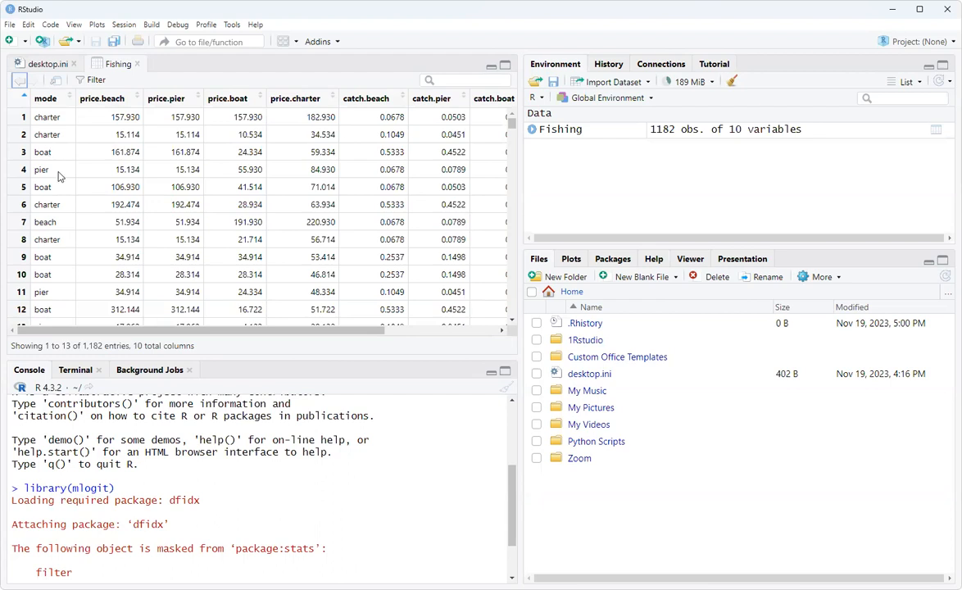
mouse_move(69, 208)
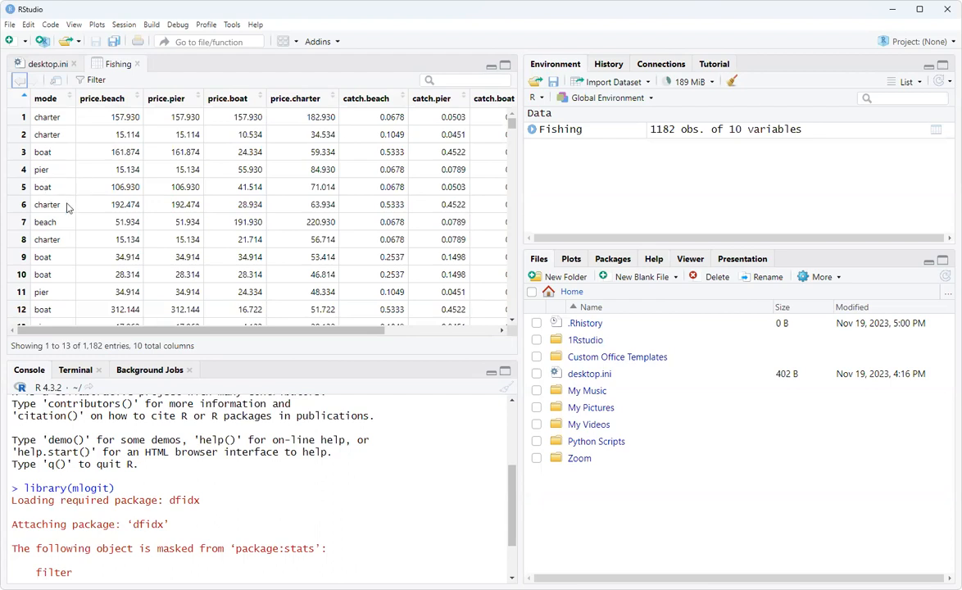
scroll(down, 3)
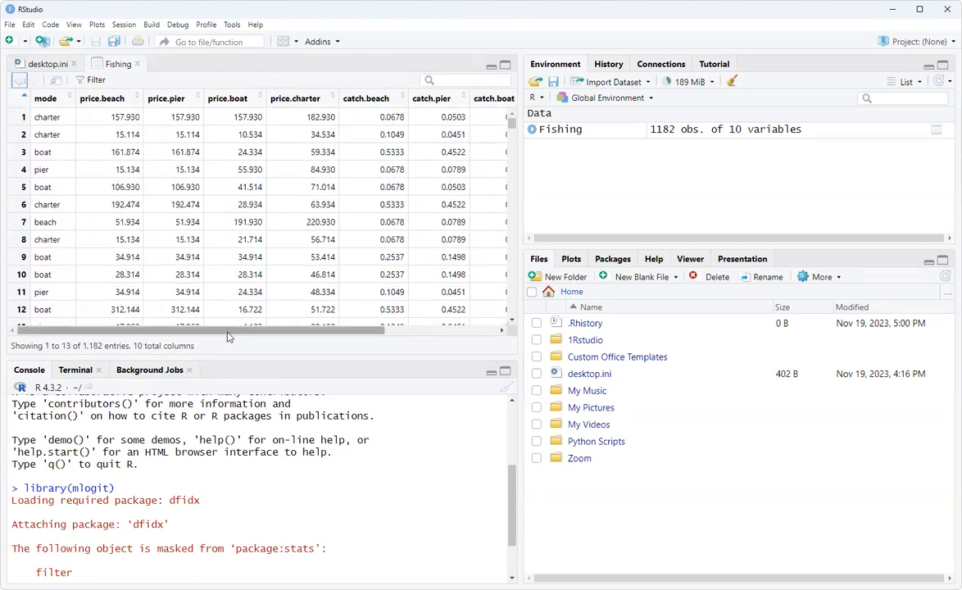
scroll(right, 3)
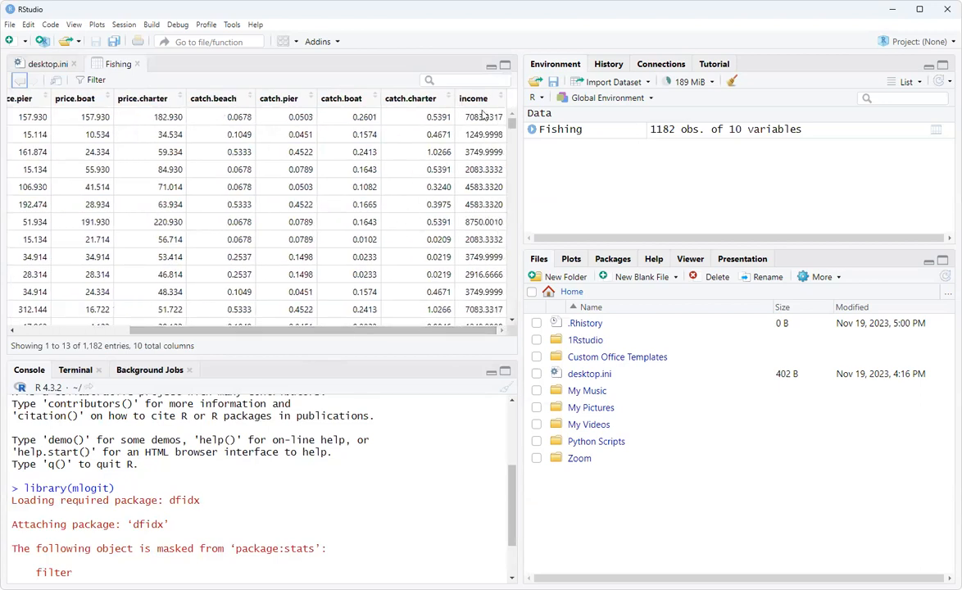
mouse_move(486, 308)
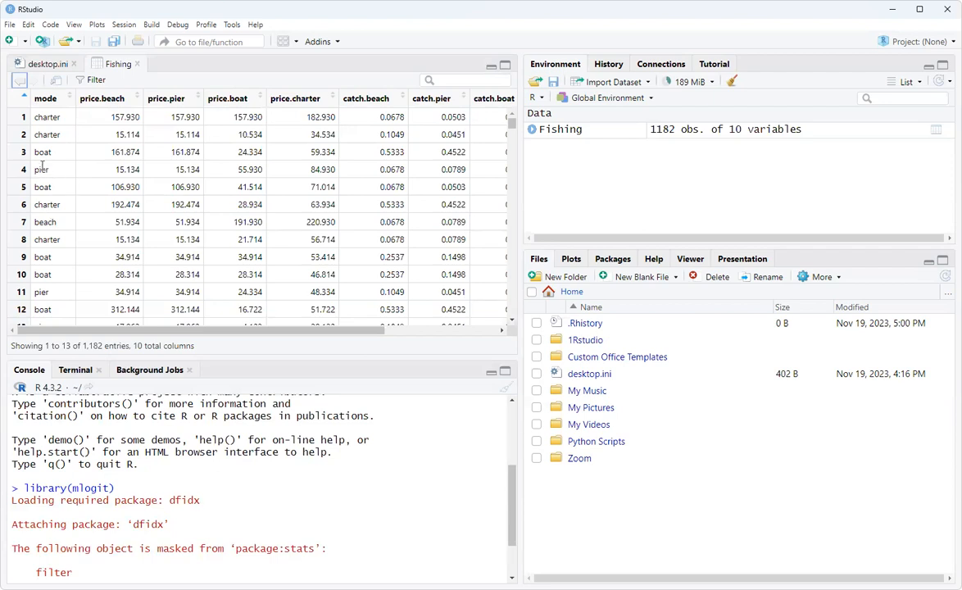
mouse_move(43, 169)
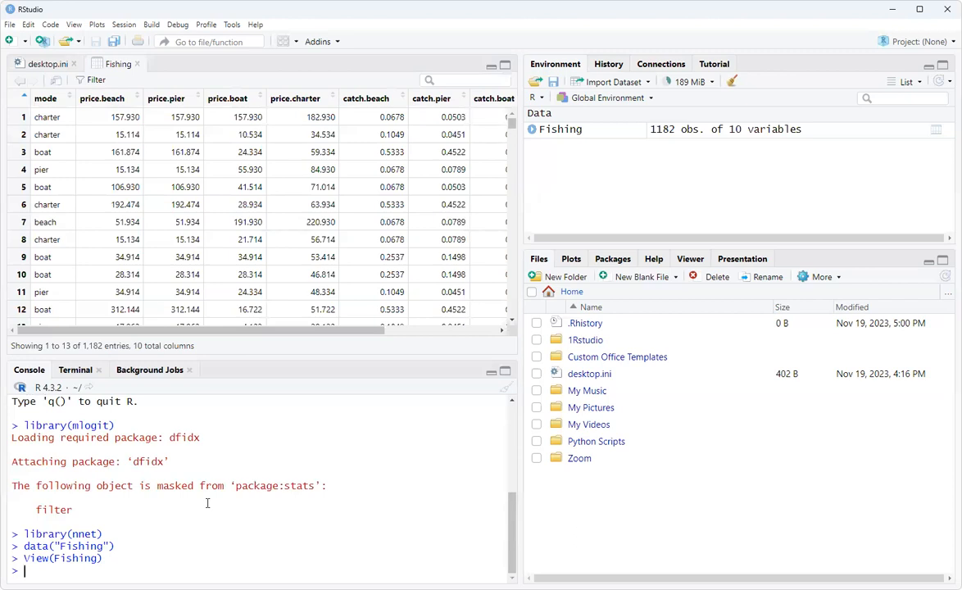
Step: Install the stargazer package from CRAN with install.packages("stargazer")
text(library()
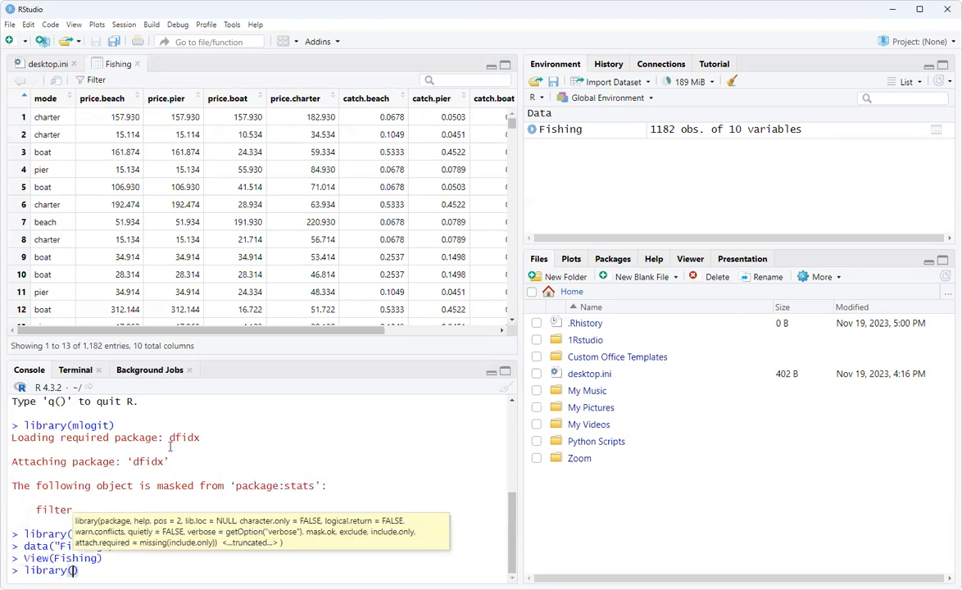
text(sta)
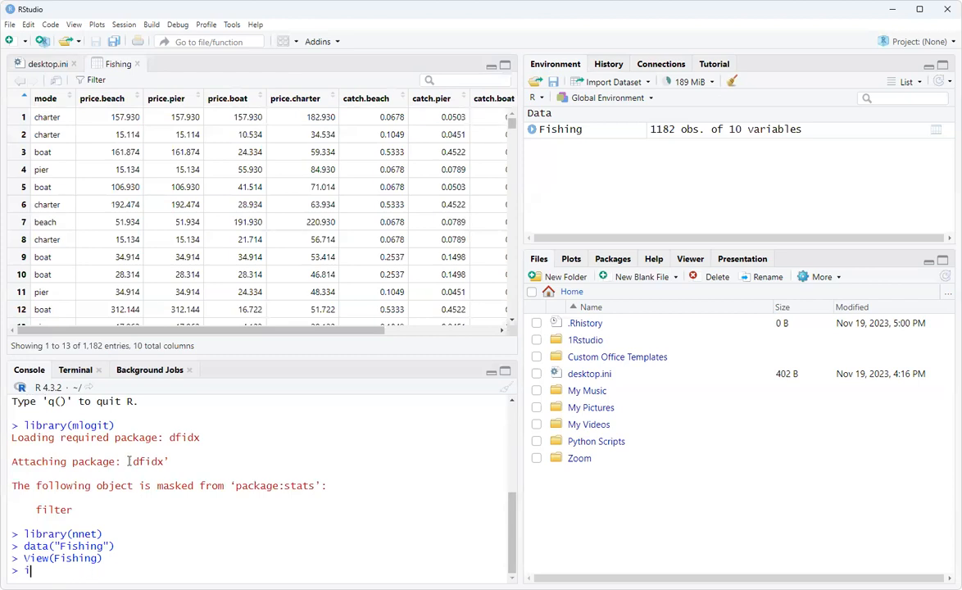
text(nstall.packages("stargazer)
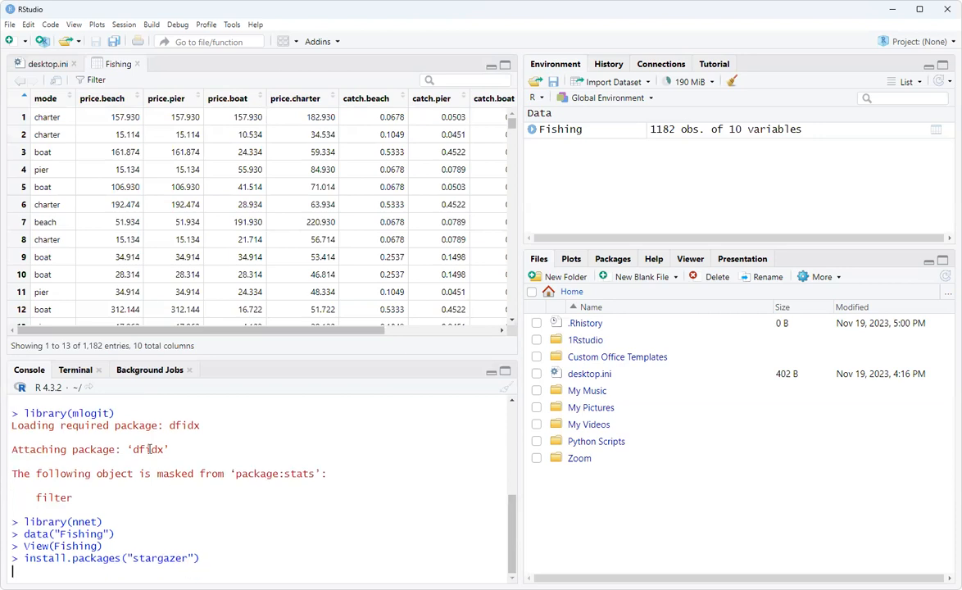
key(Return)
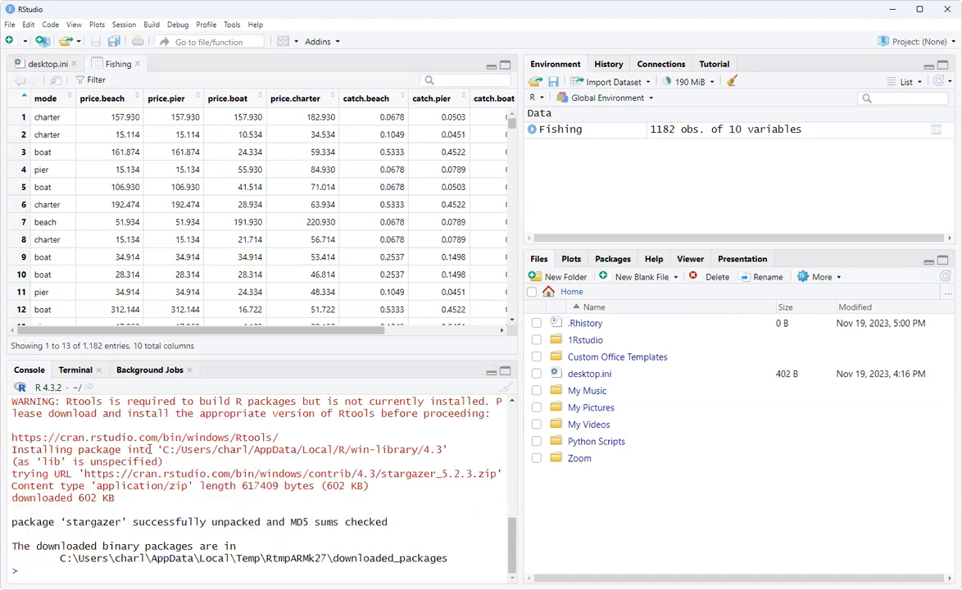
text(library()
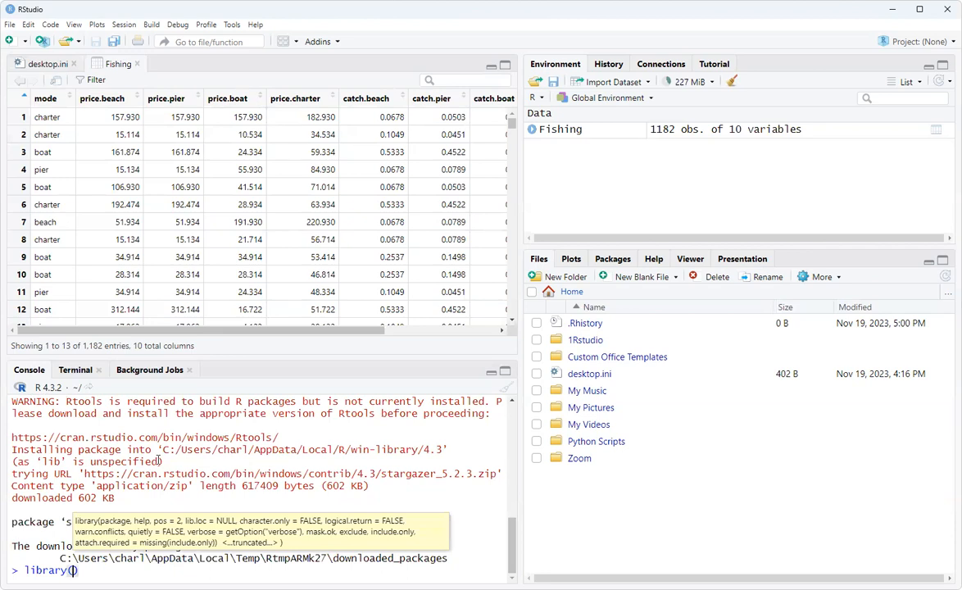
Step: Load the stargazer package with library(stargazer)
text(stargazer)
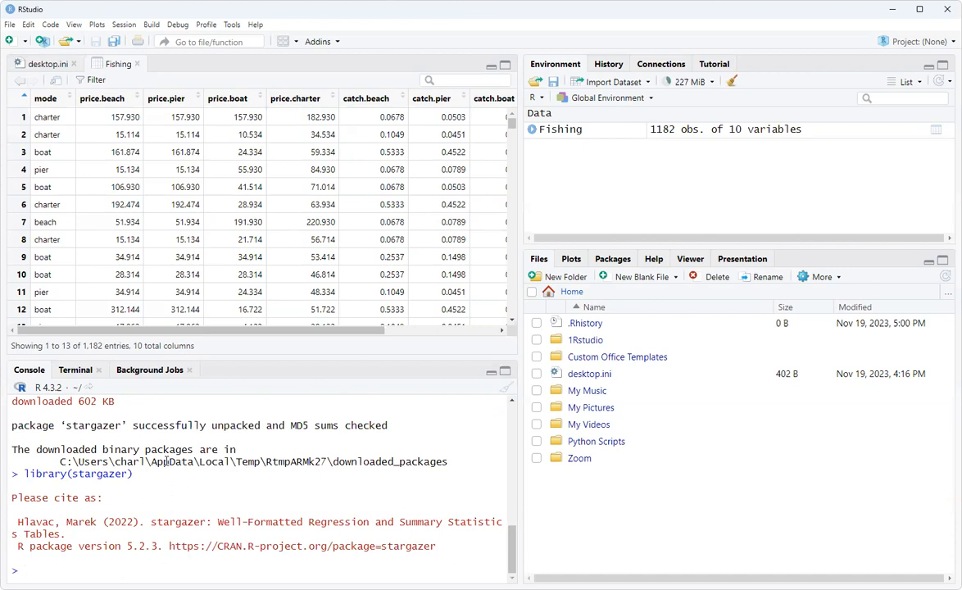
Step: Run Nemo <- multinom(mode), which fails with a 'closure' not subsettable error
text(N)
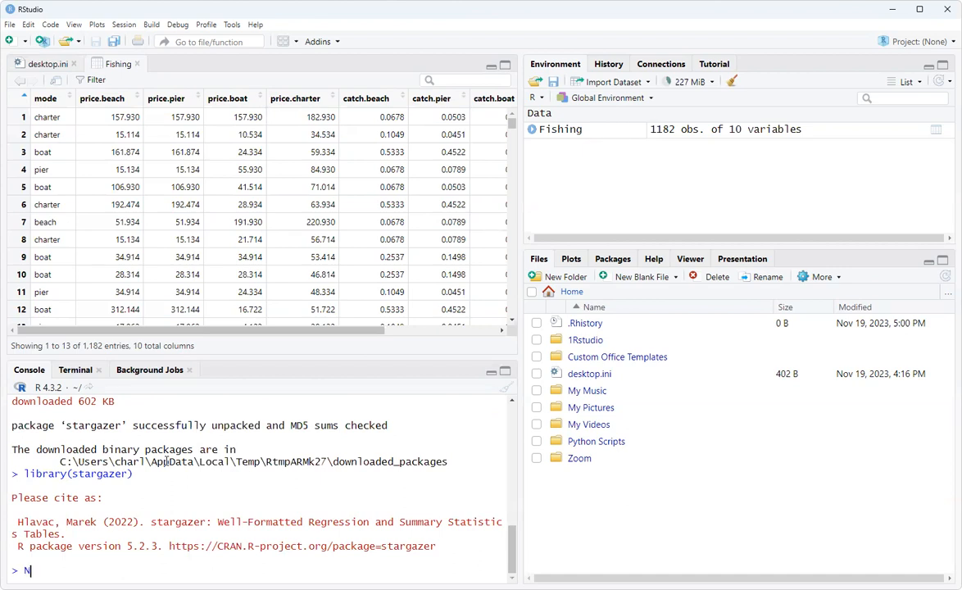
text(emo<-)
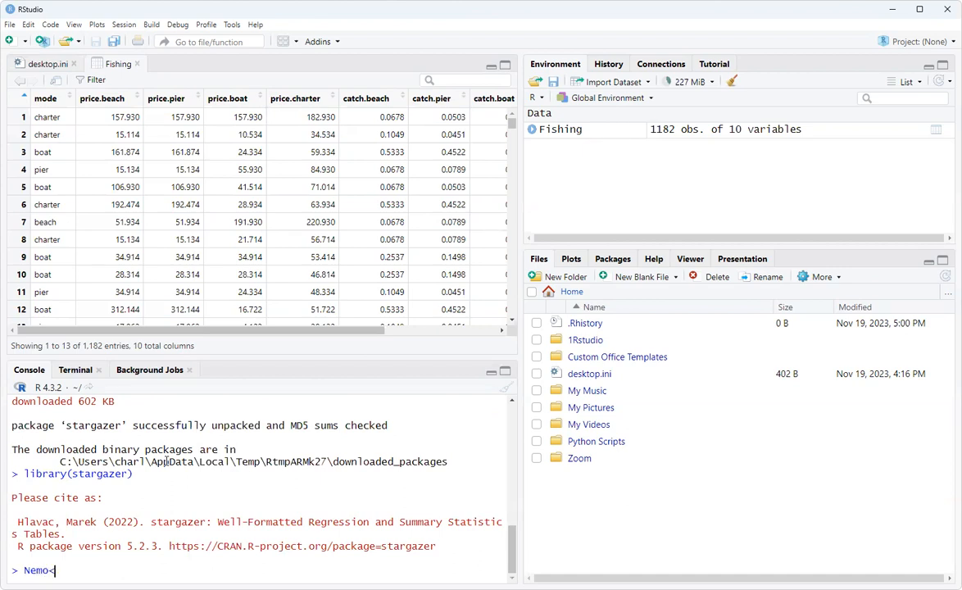
text(-)
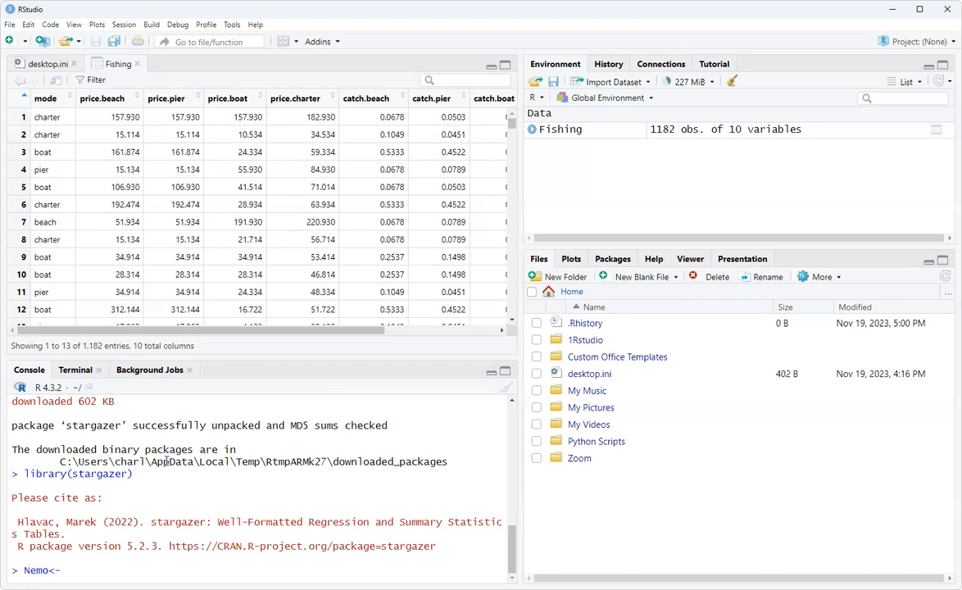
text(multi)
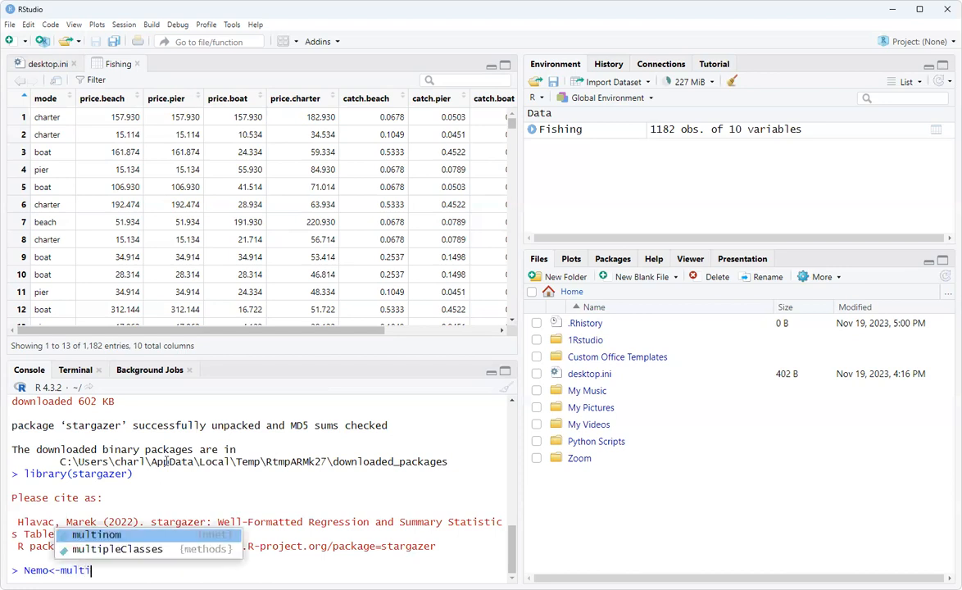
mouse_move(118, 549)
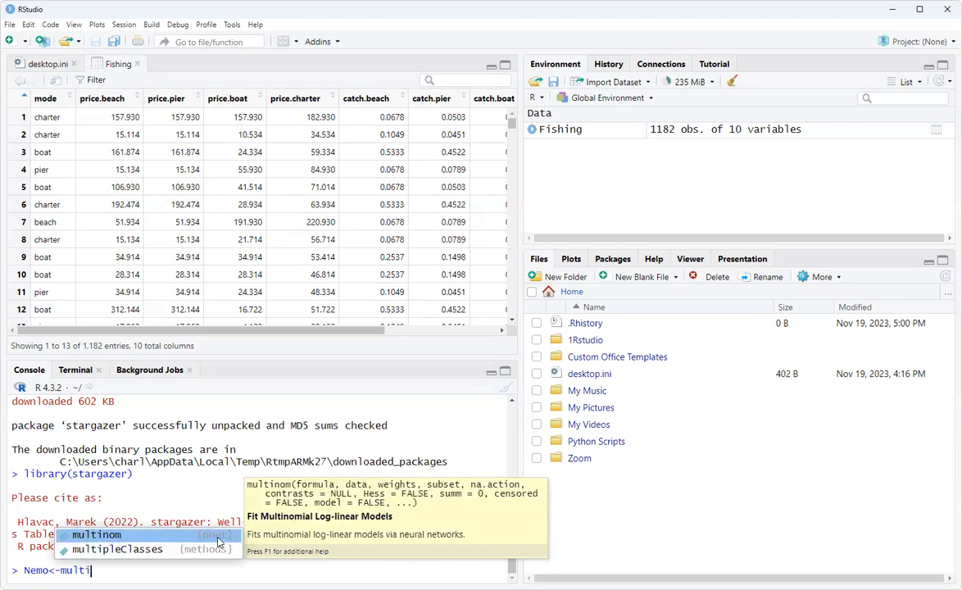
click(96, 534)
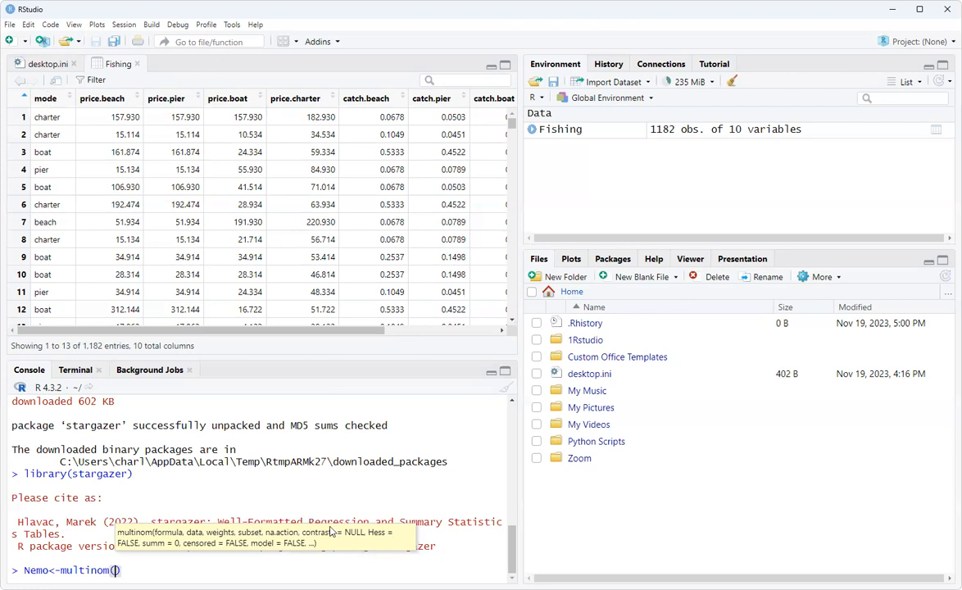
text(model)
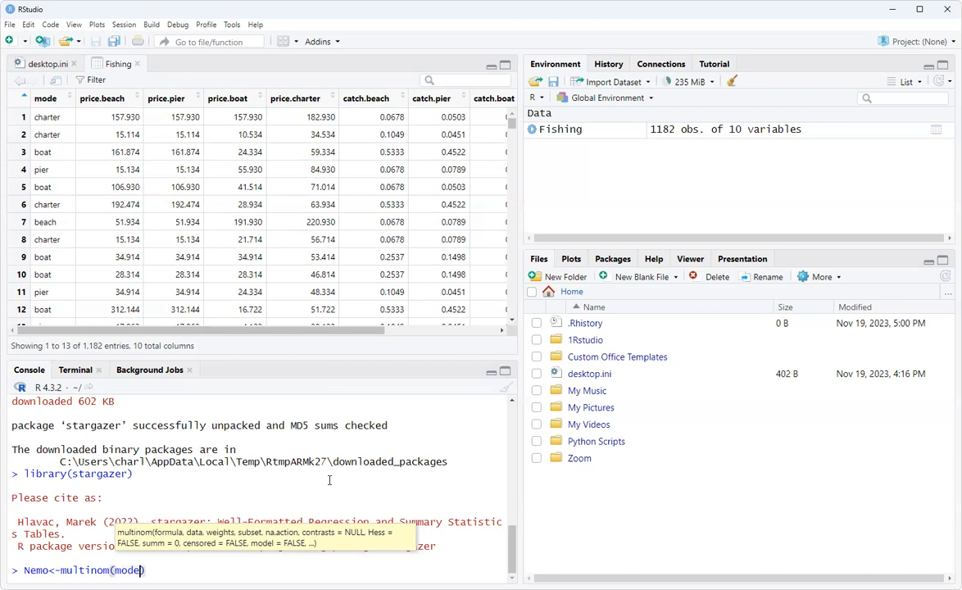
text(model)
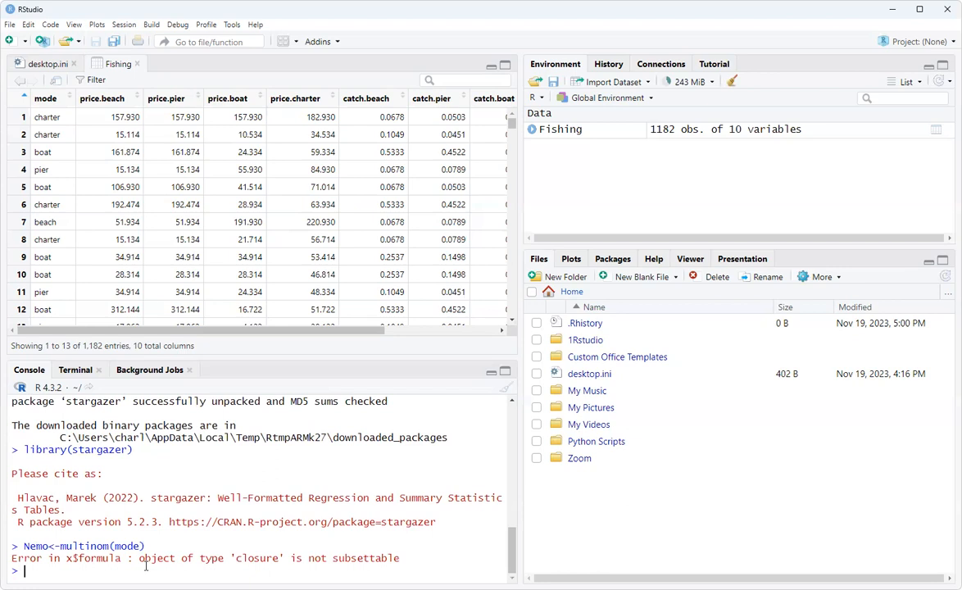
Step: Attach the Fishing data, then redraft Nemo <- multinom(mode) without running it
text(attach()
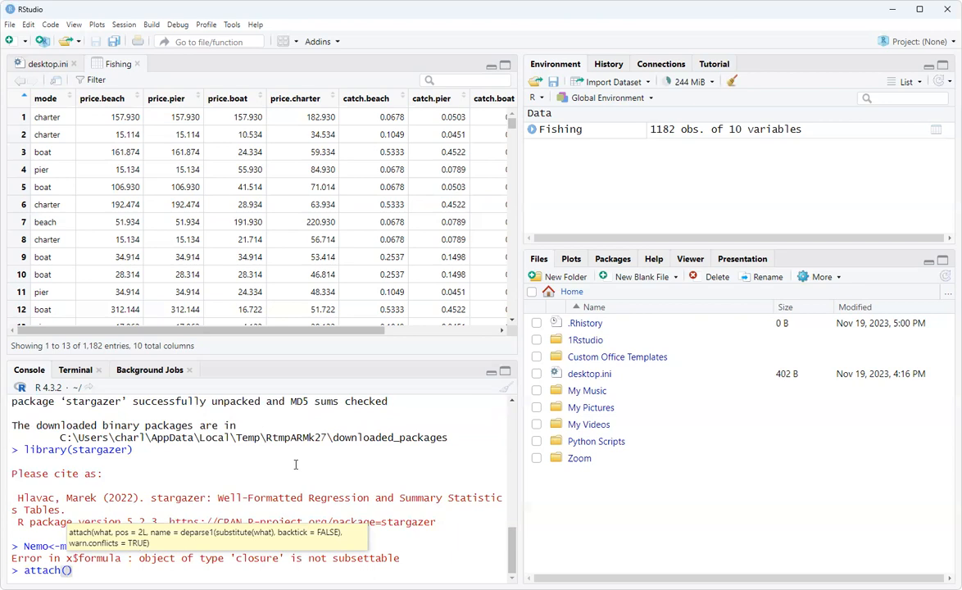
text(fish)
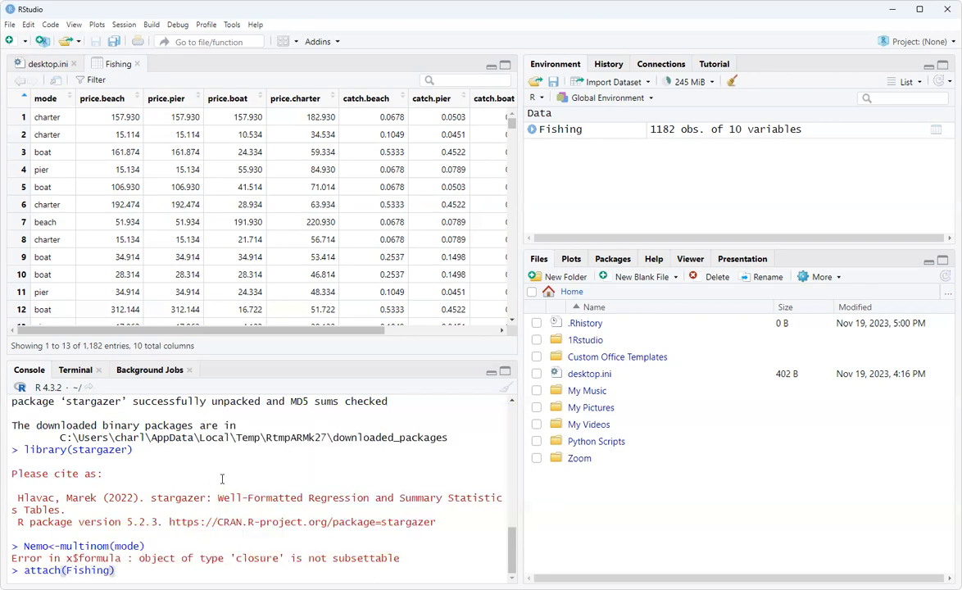
key(Return)
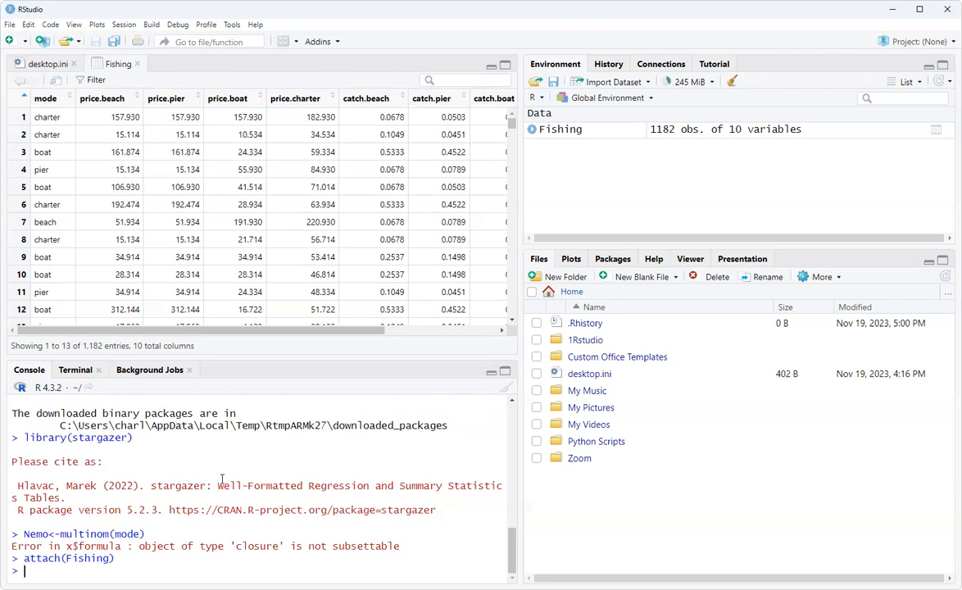
text(mode))
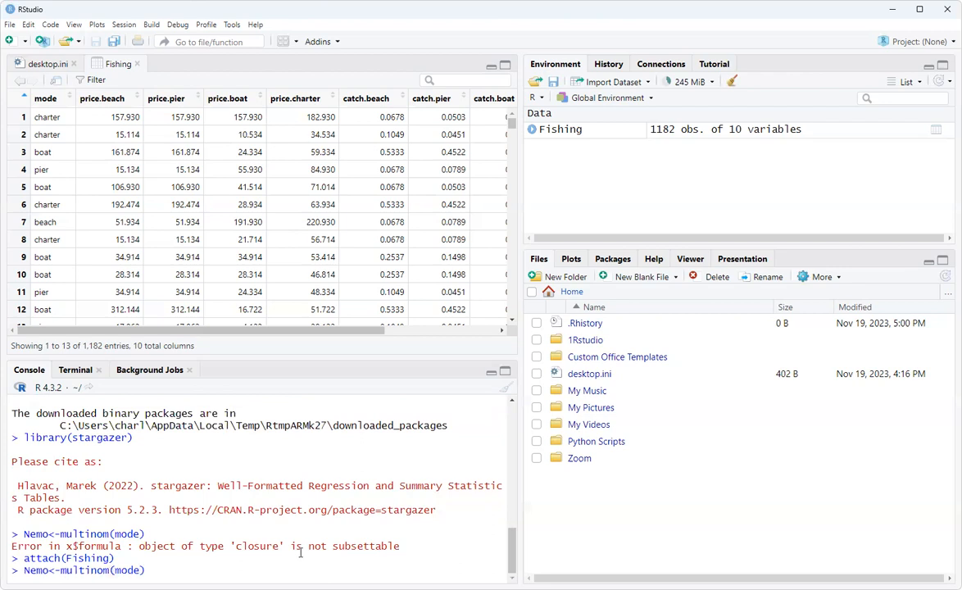
Step: Fit Nemo <- multinom(mode ~ income, data = Fishing), which converges
text(~))
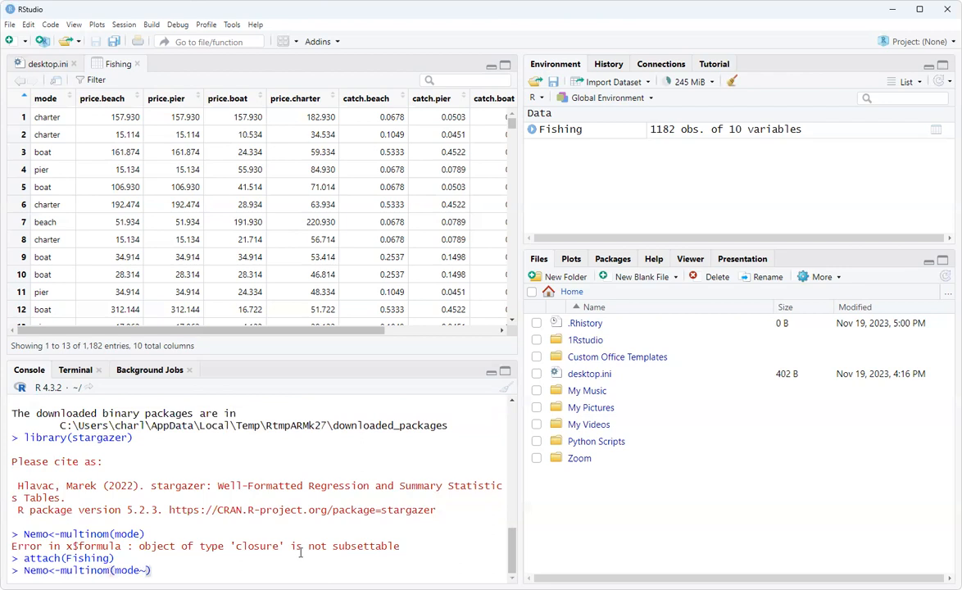
text(income,)
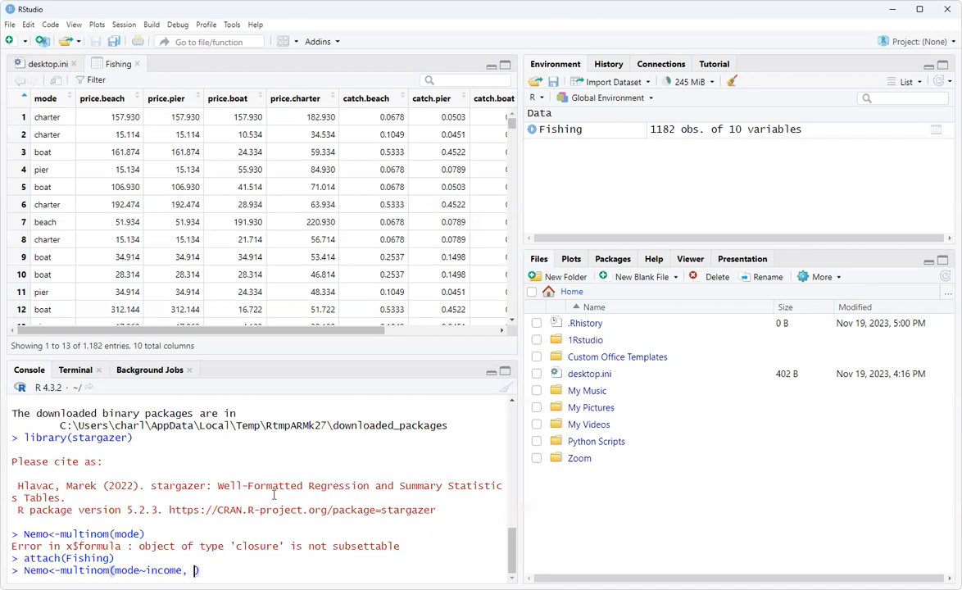
text(data=)
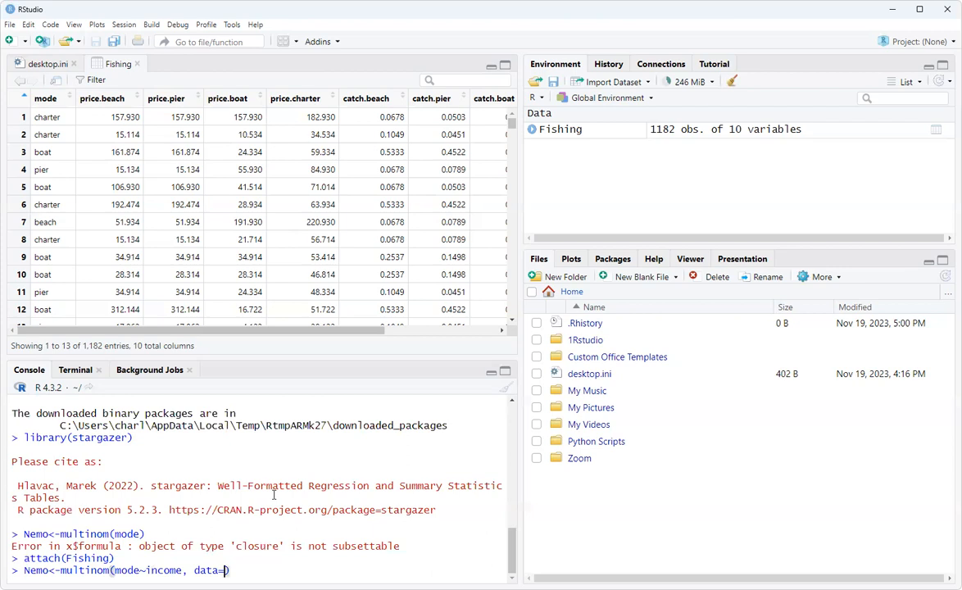
text(fish)
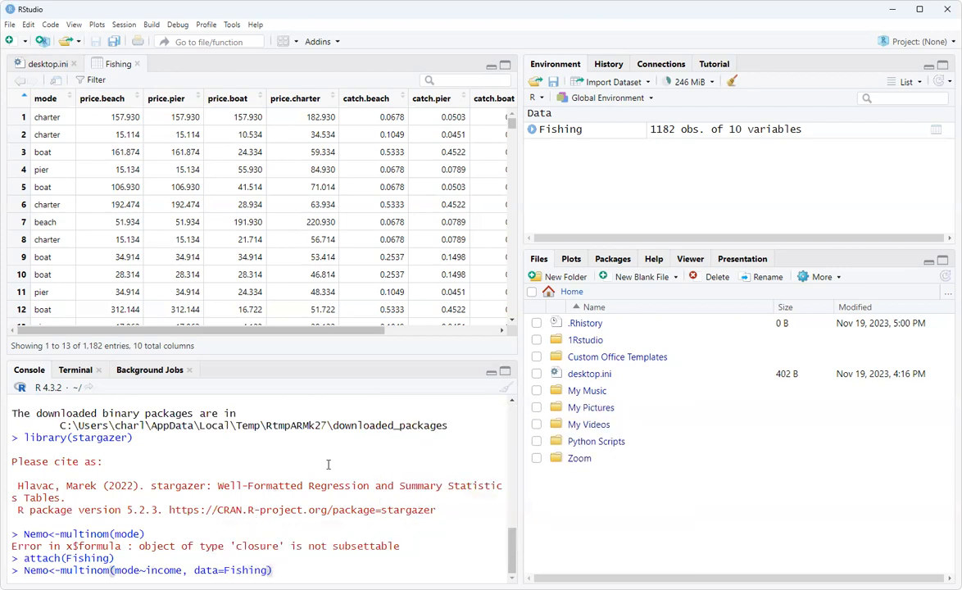
key(Return)
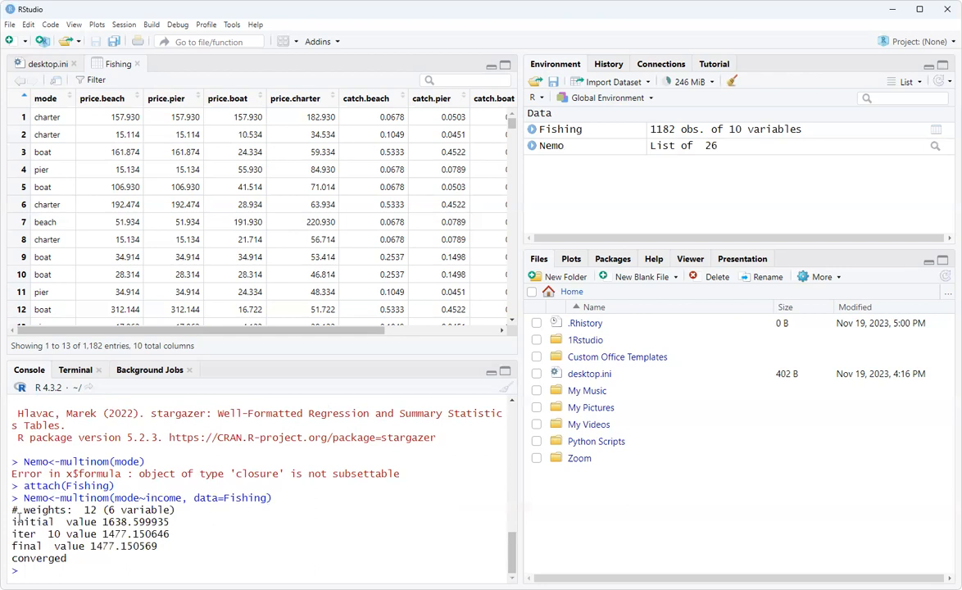
mouse_move(193, 543)
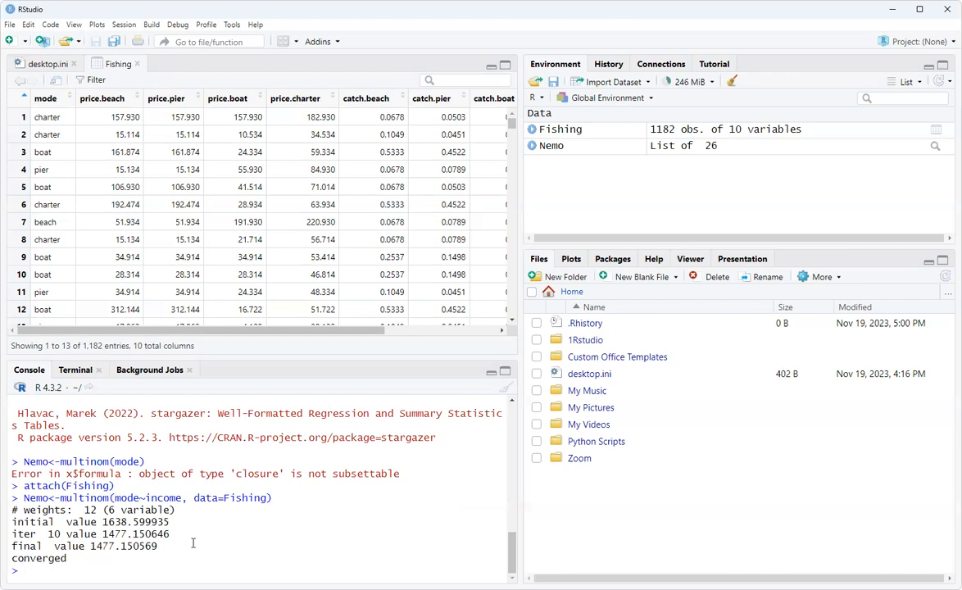
Step: Print summary(Nemo) showing coefficients, standard errors, deviance 2954.301 and AIC 2966.301
text(summary(Nemo)
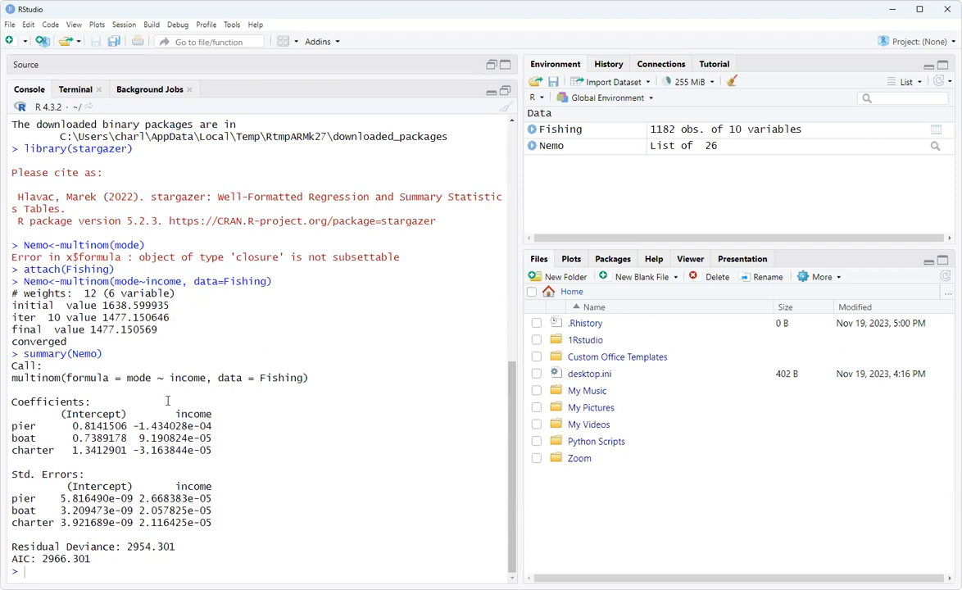
mouse_move(241, 472)
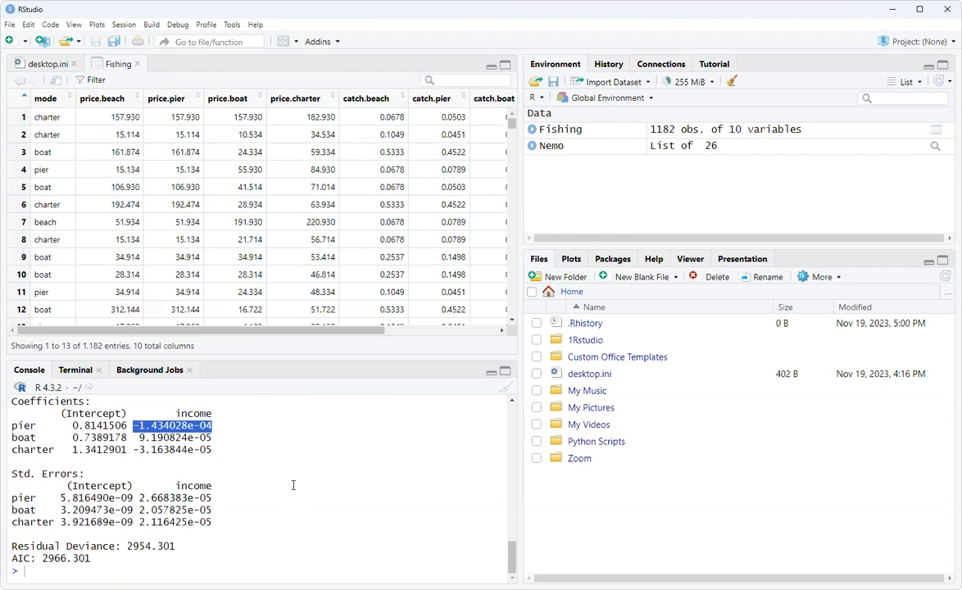
mouse_move(56, 114)
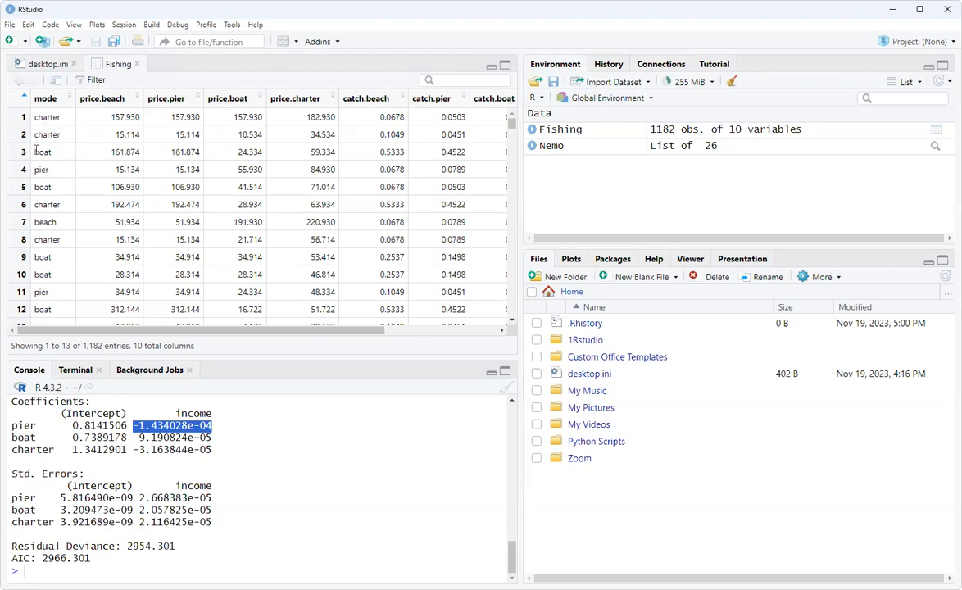
mouse_move(72, 266)
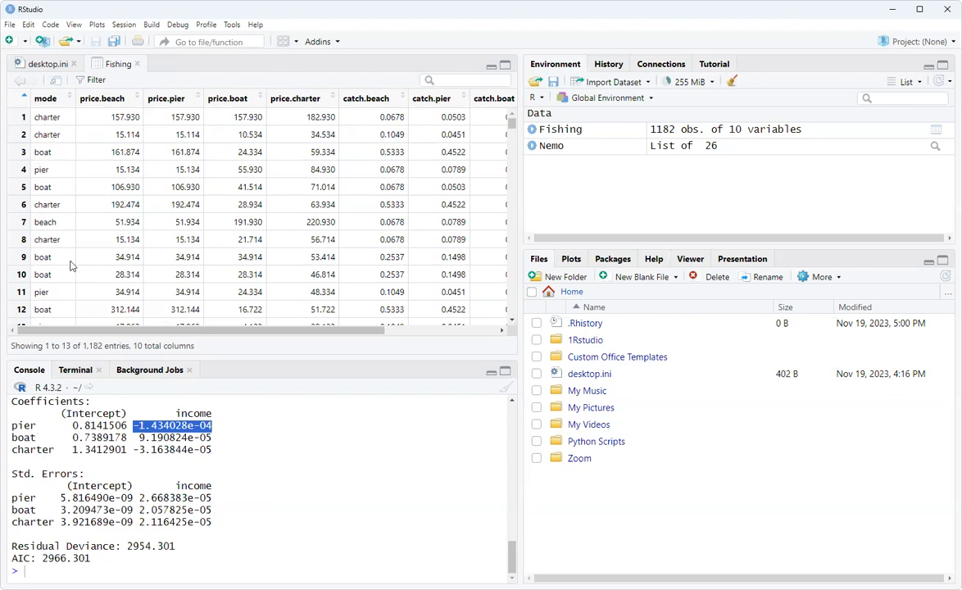
mouse_move(27, 420)
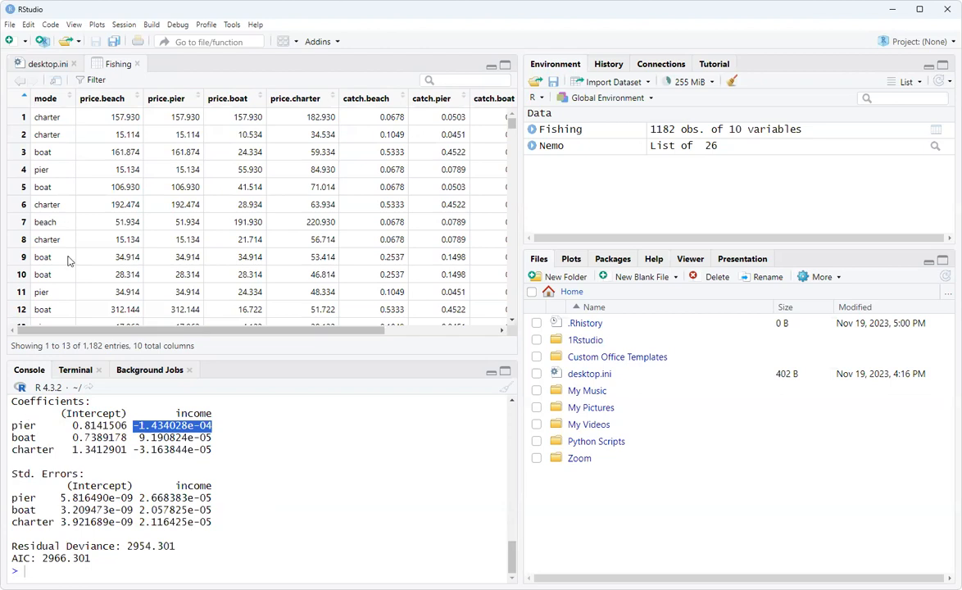
mouse_move(53, 364)
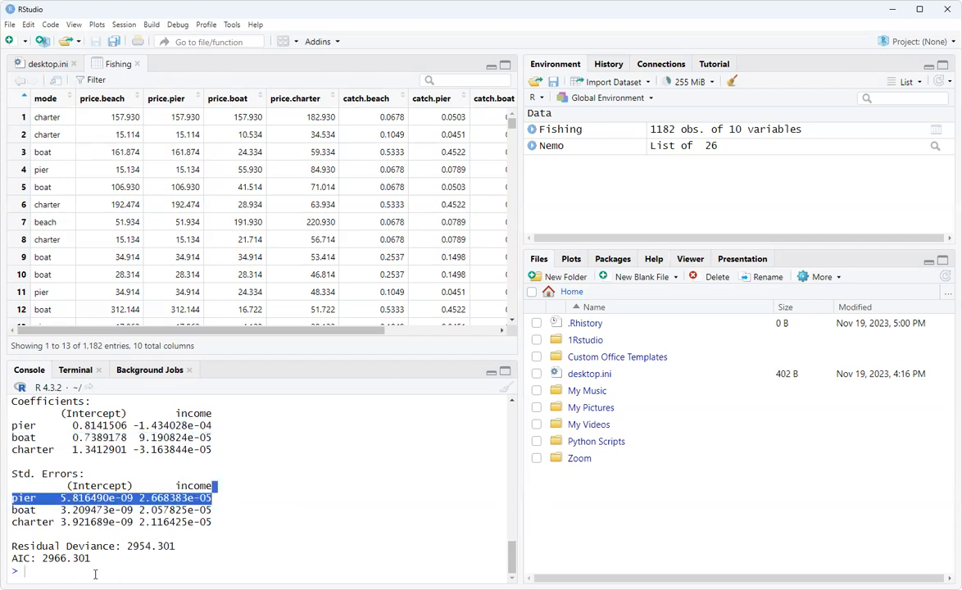
Step: Start a stargazer( command at the console prompt below the summary
click(240, 531)
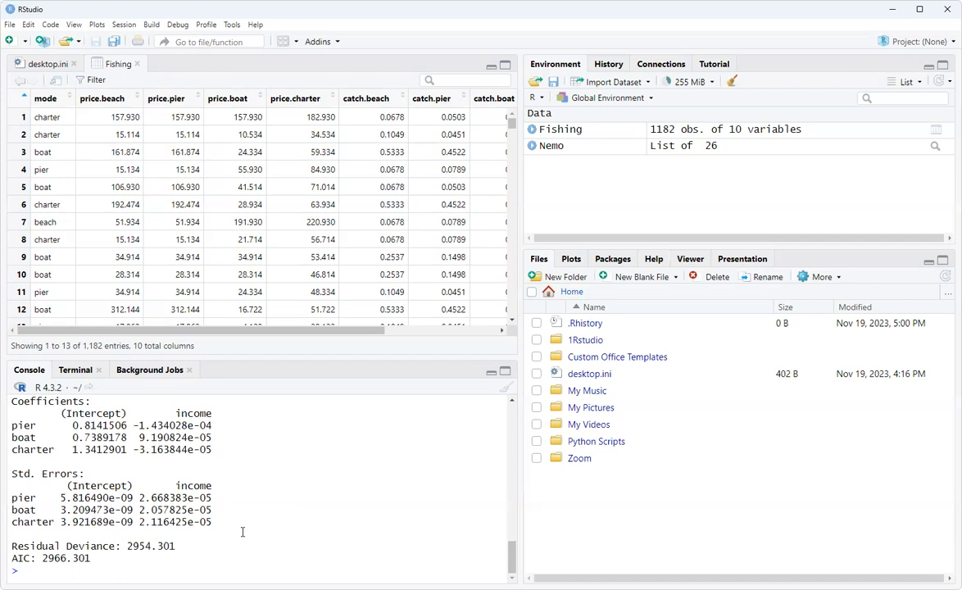
text(stargazer()
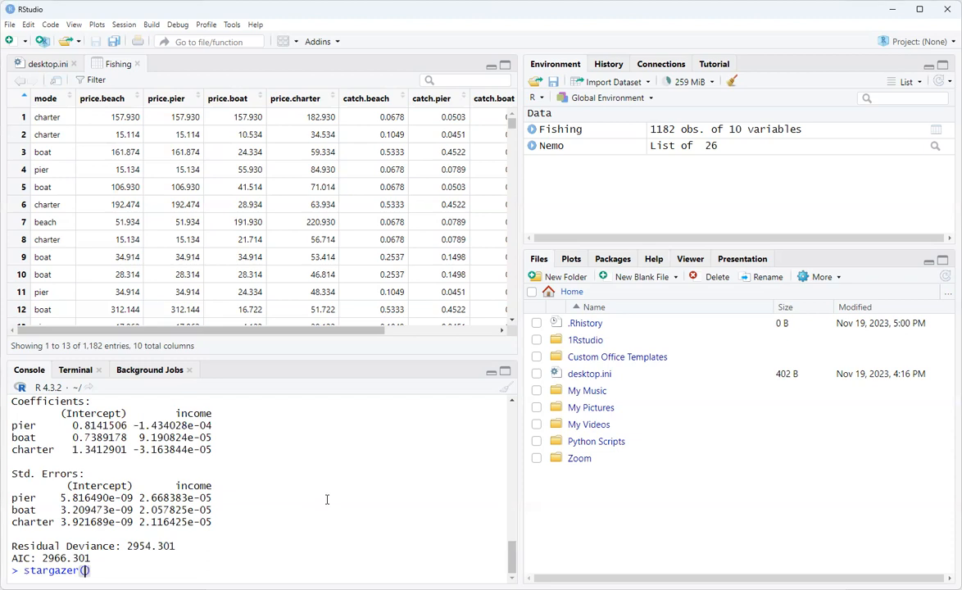
Step: Begin the stargazer call naming the Nemo model with type="text" output
text(nem)
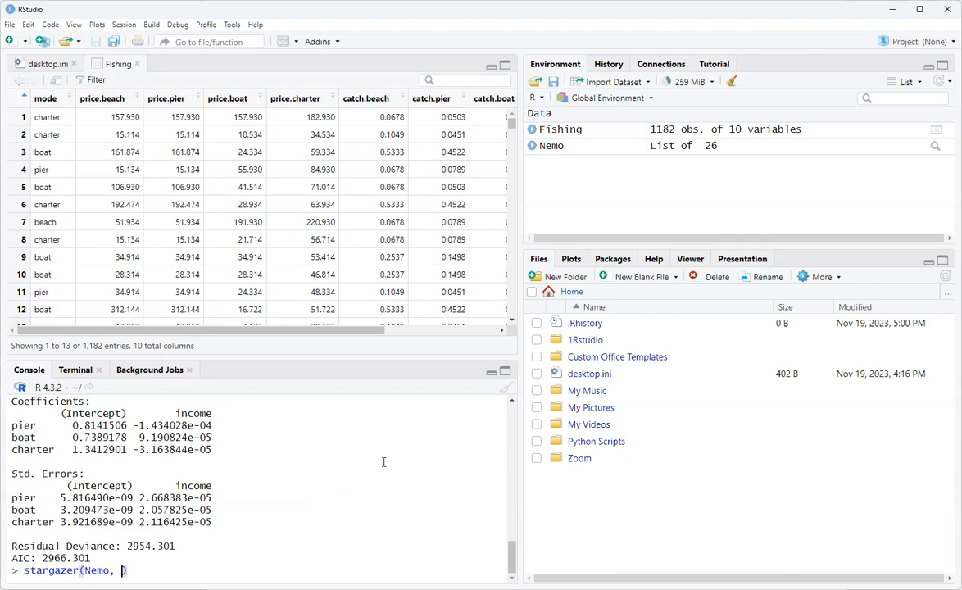
text(t)
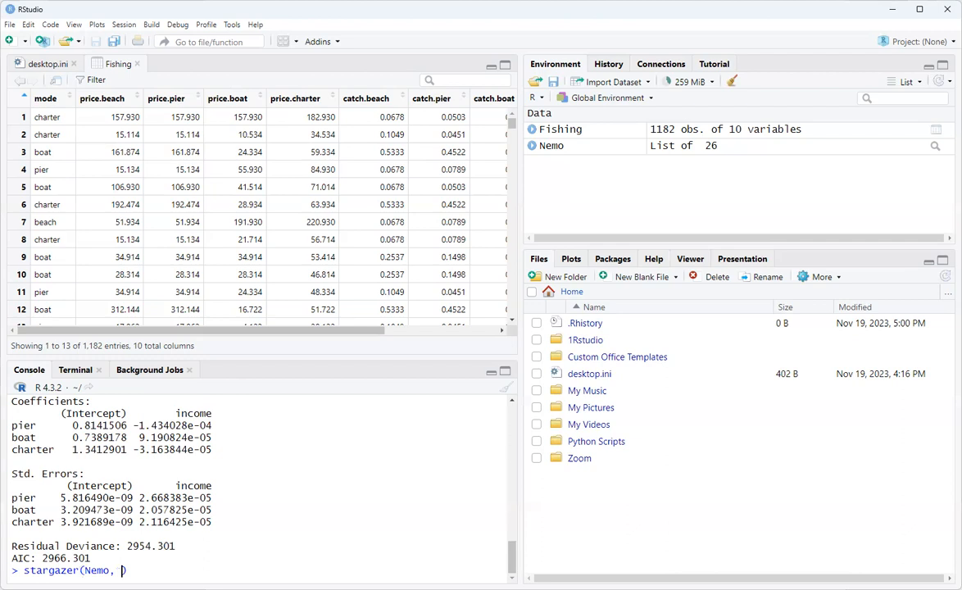
text(type="text", report =)
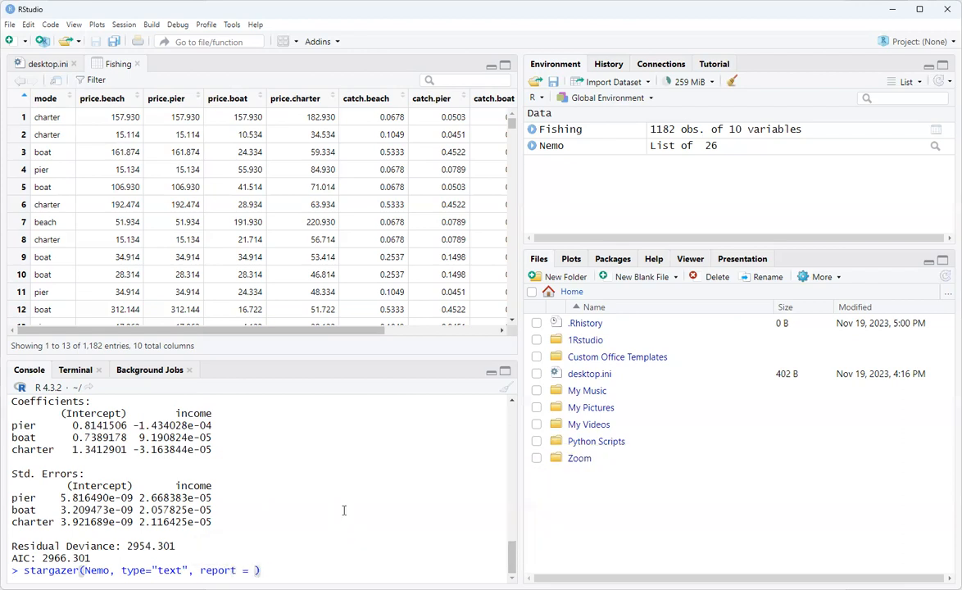
Step: Complete report=("vc*p") and run stargazer to print the coefficient and p-value table
text("")
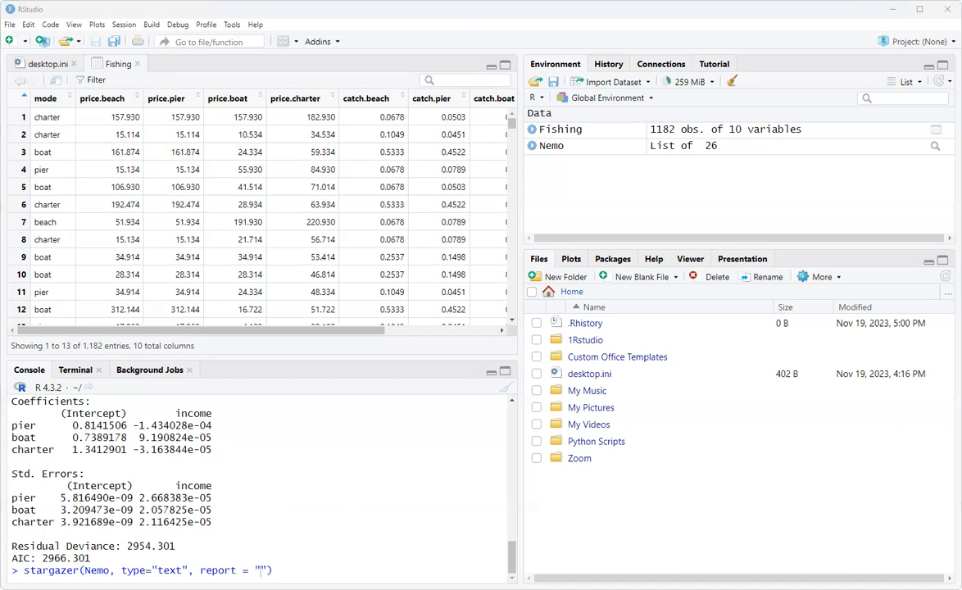
mouse_move(343, 518)
text(()
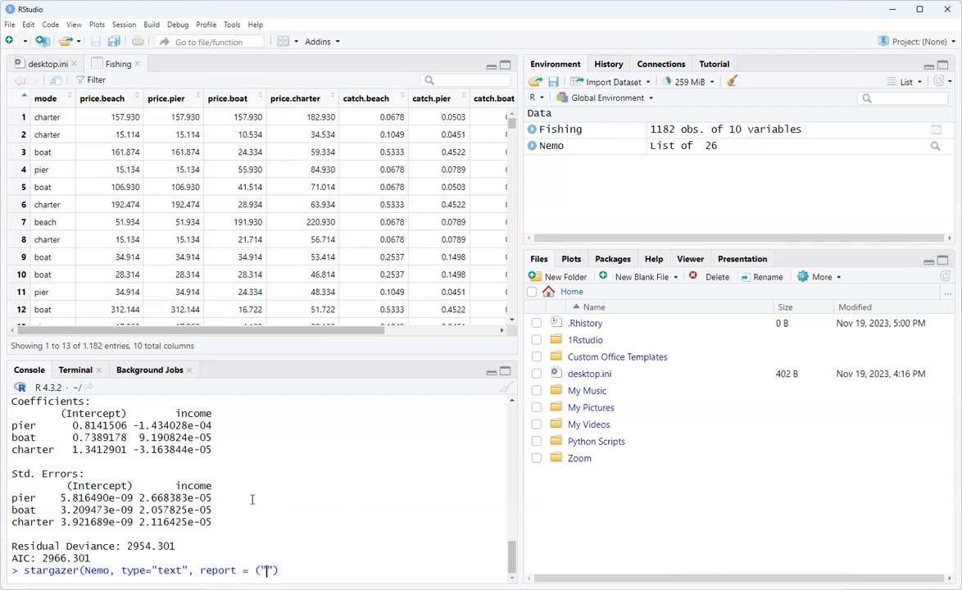
text(vc*)
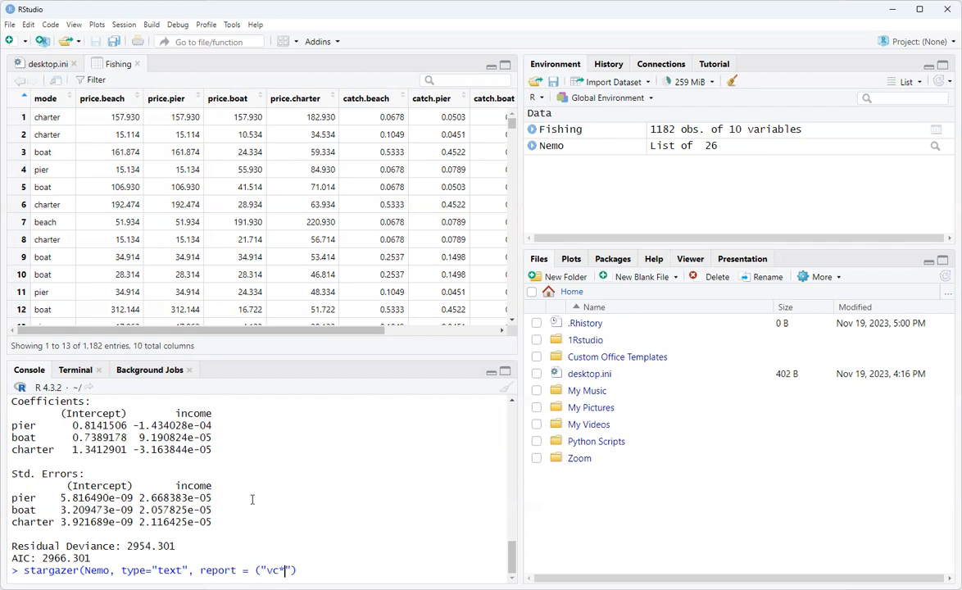
text(p))
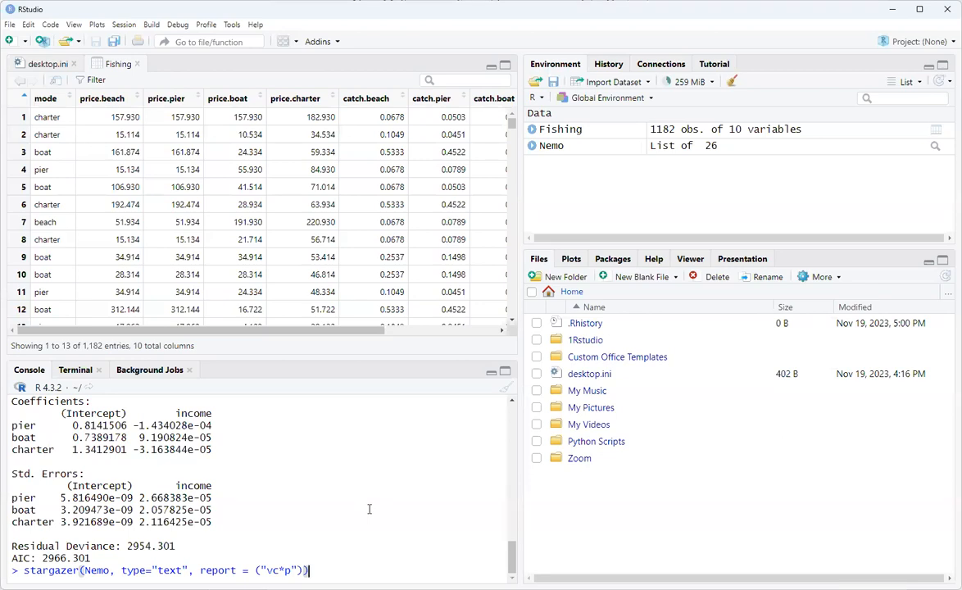
key(Return)
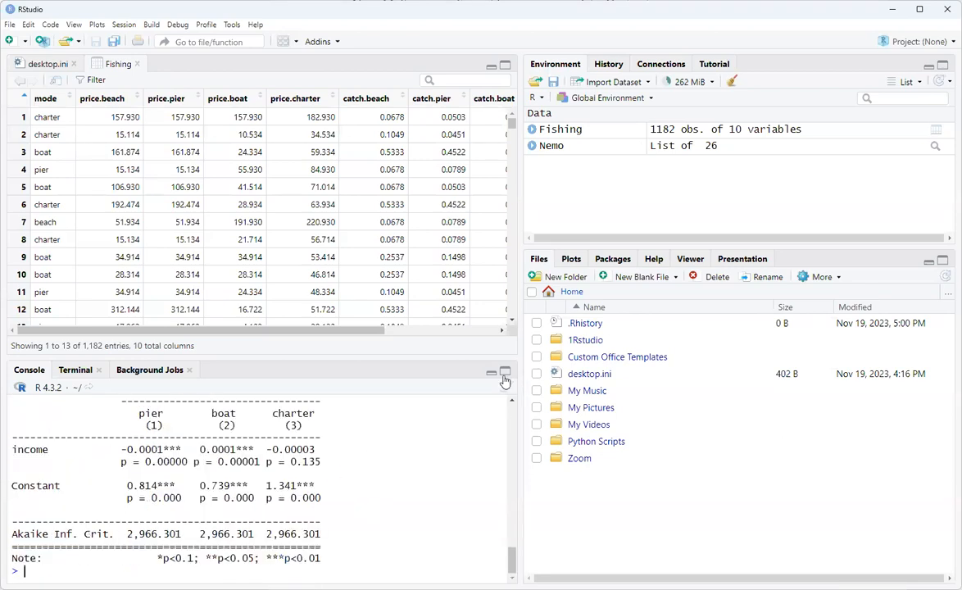
Step: Maximize the console and highlight the 'Dependent variable' header of the stargazer table
click(504, 374)
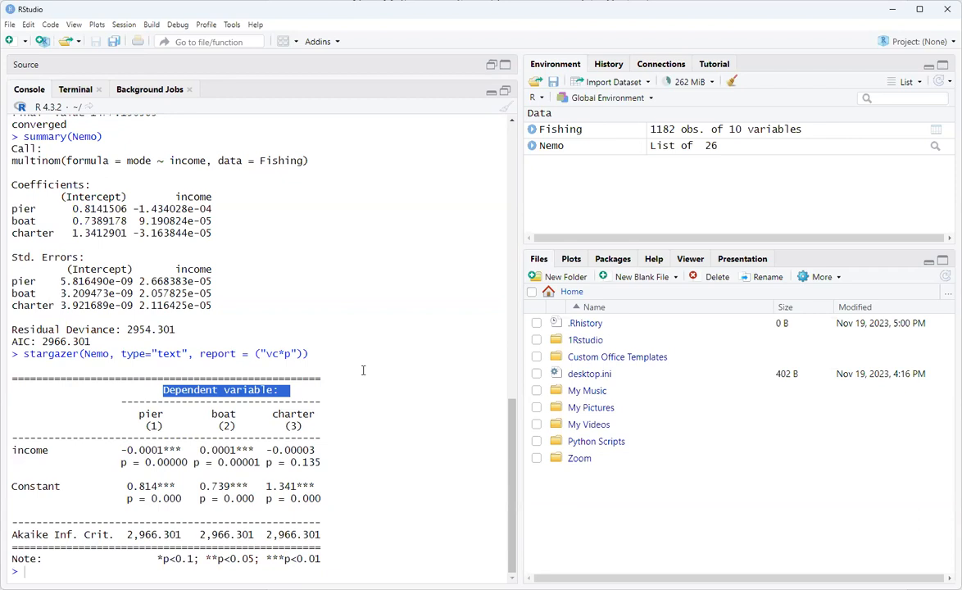
mouse_move(346, 359)
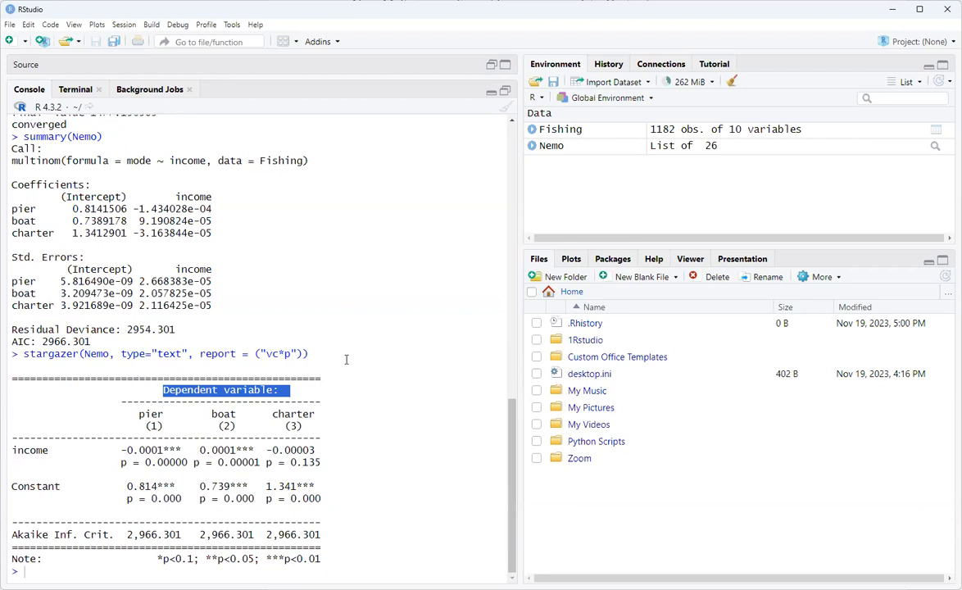
mouse_move(413, 436)
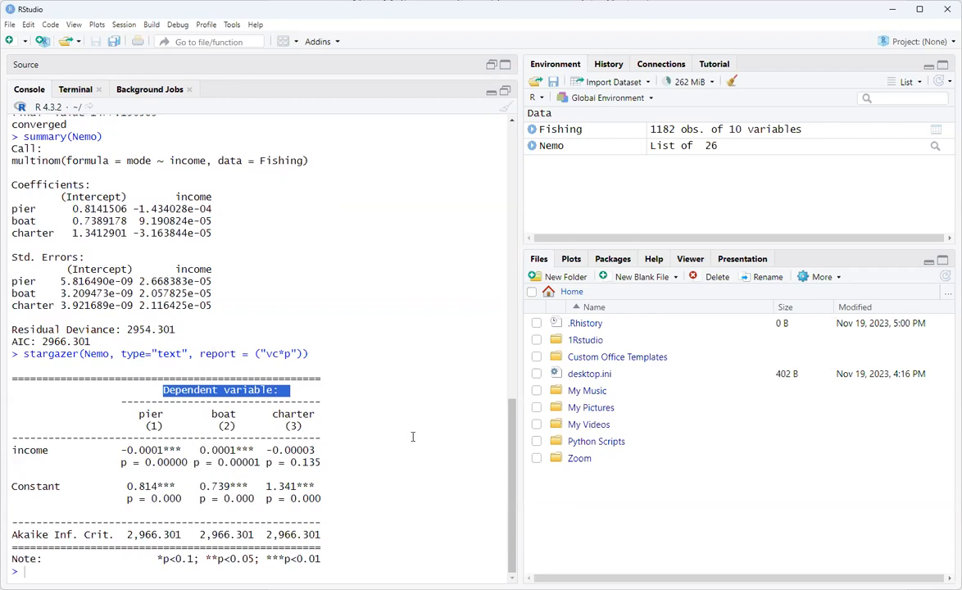
mouse_move(525, 469)
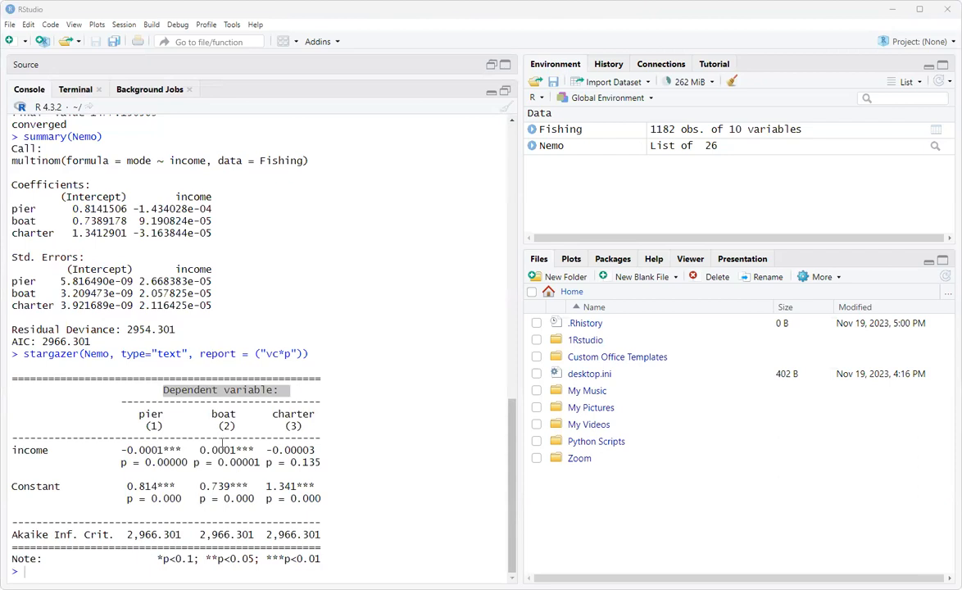
double_click(222, 390)
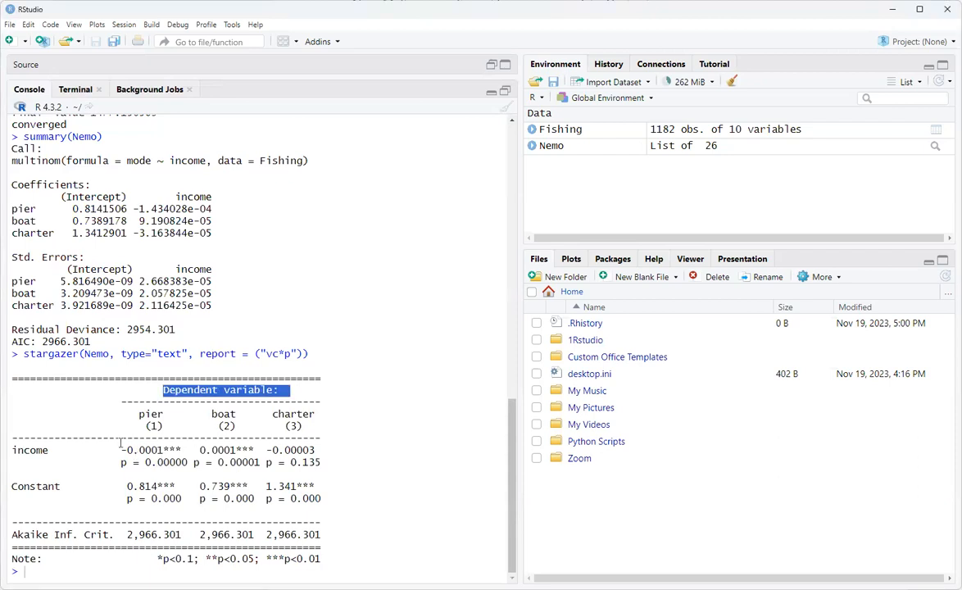
double_click(226, 449)
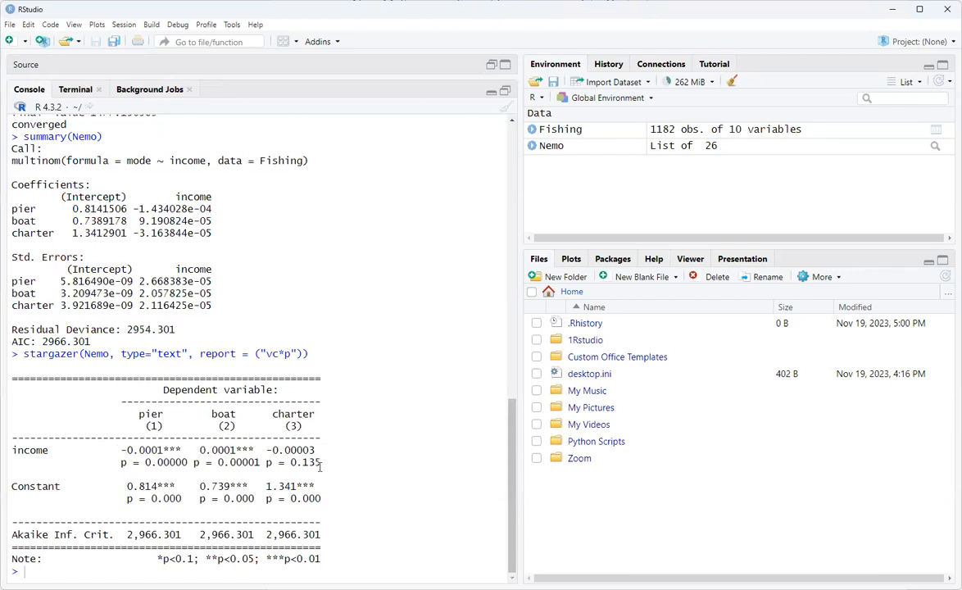
double_click(307, 463)
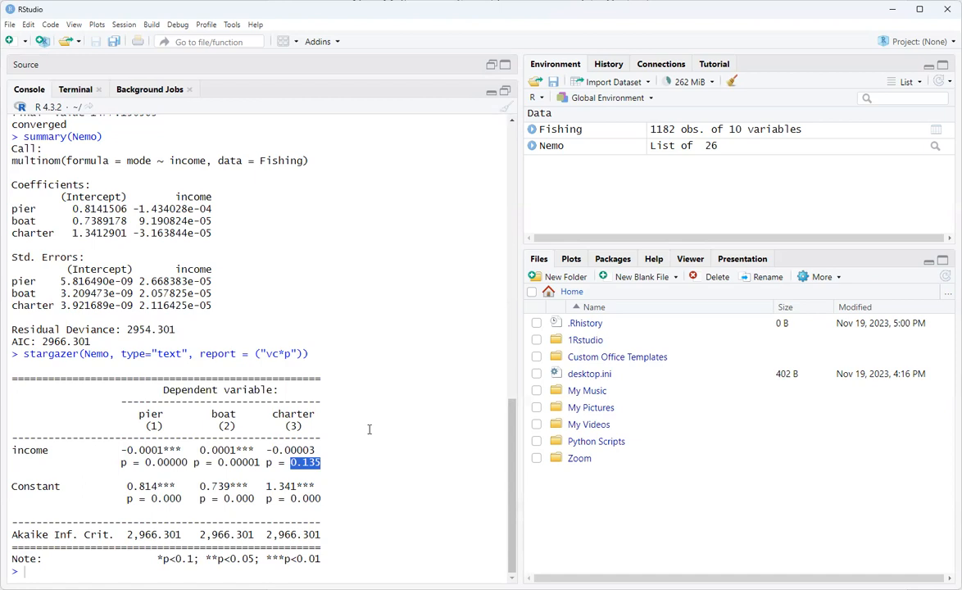
mouse_move(226, 304)
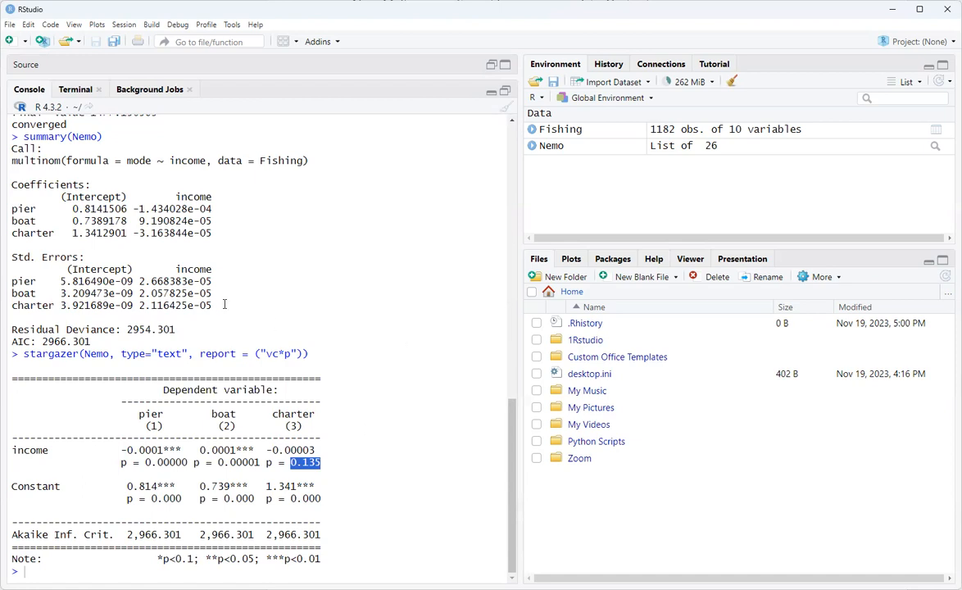
mouse_move(316, 443)
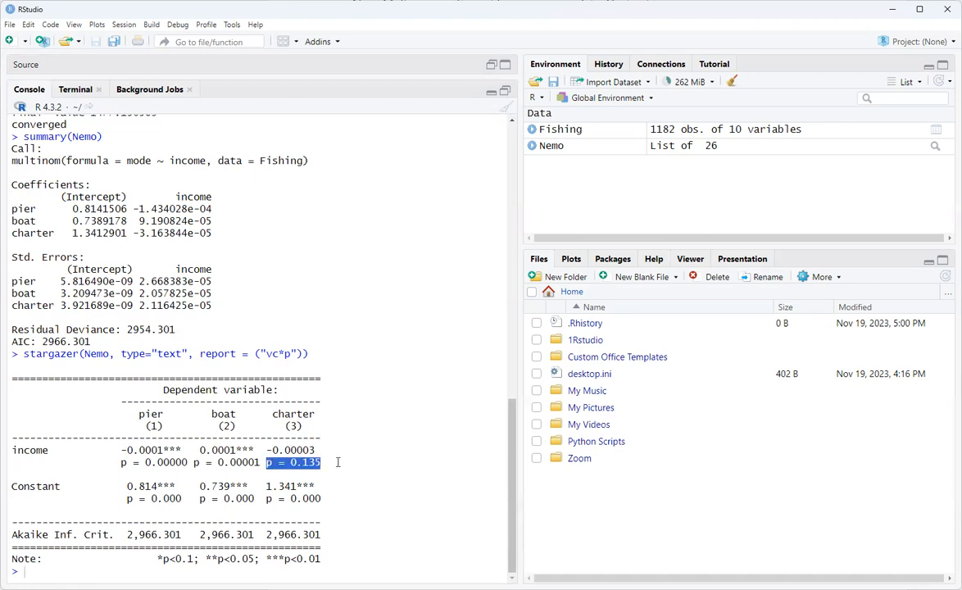
mouse_move(343, 426)
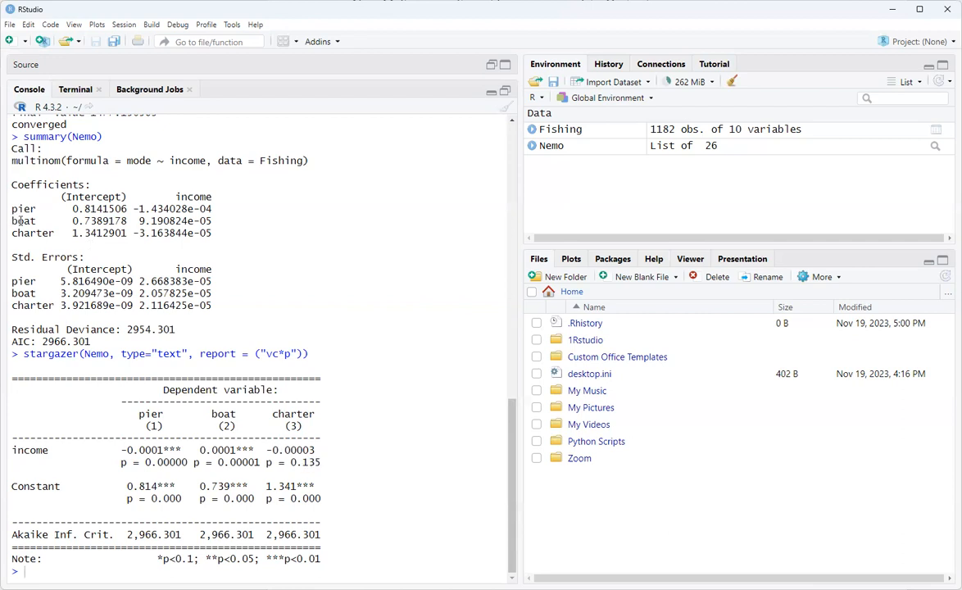
Step: Highlight the charter row in Nemo's coefficient summary
double_click(29, 232)
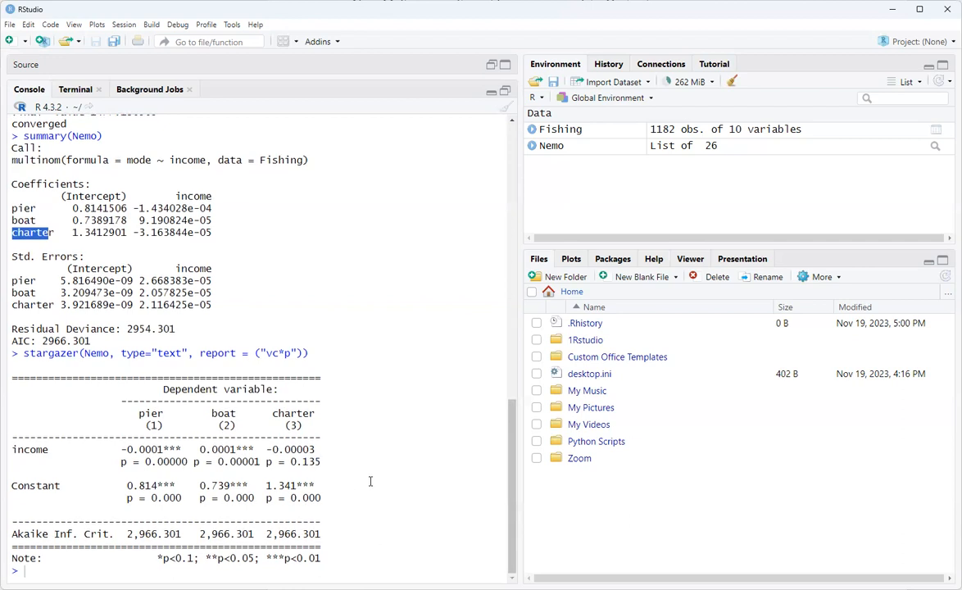
mouse_move(380, 452)
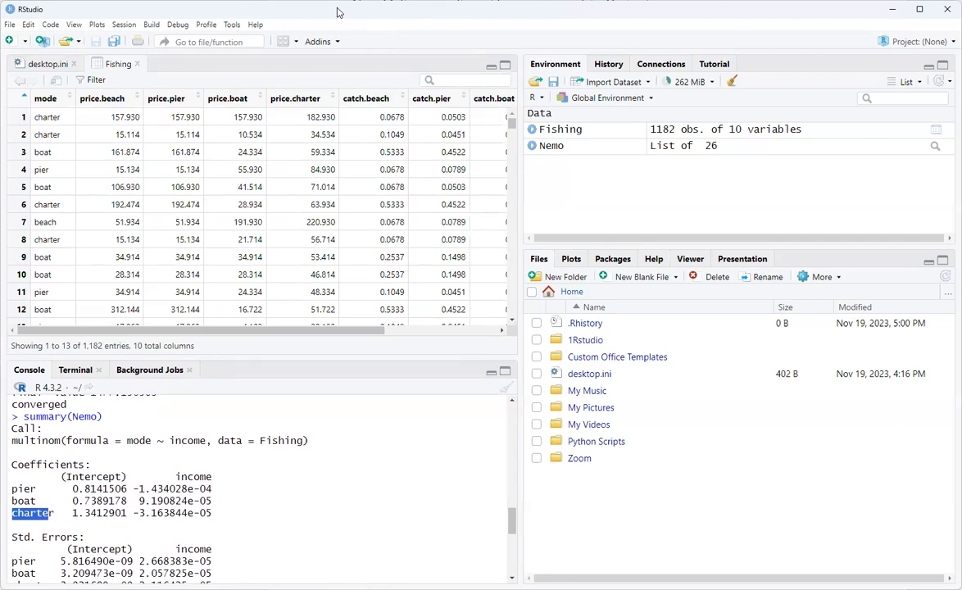
mouse_move(145, 138)
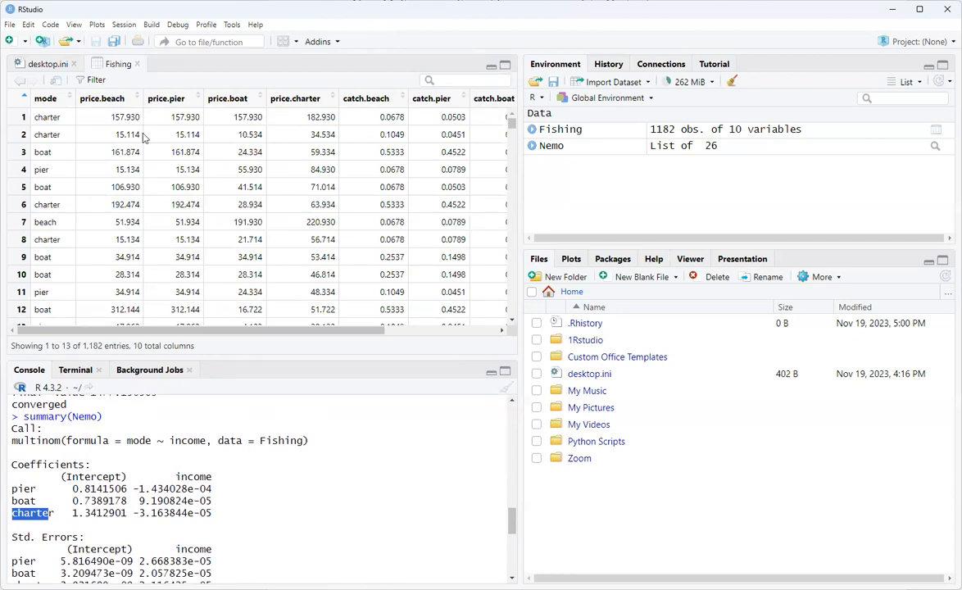
Step: Return to the Fishing data view and scroll the console toward the earlier commands
click(46, 98)
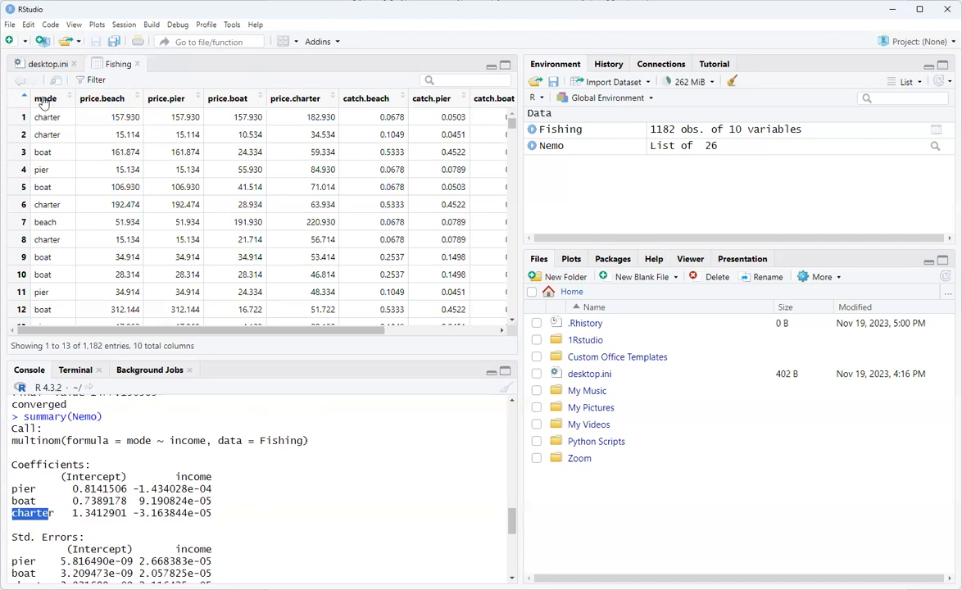
mouse_move(47, 118)
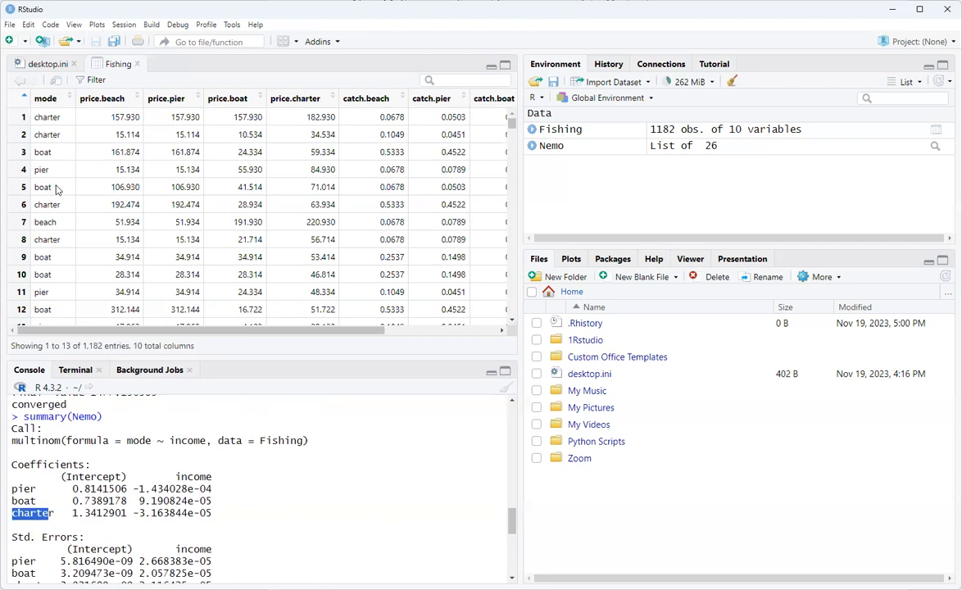
mouse_move(62, 221)
text(stargazer(Nemo, type="text", report = ("vc*p")))
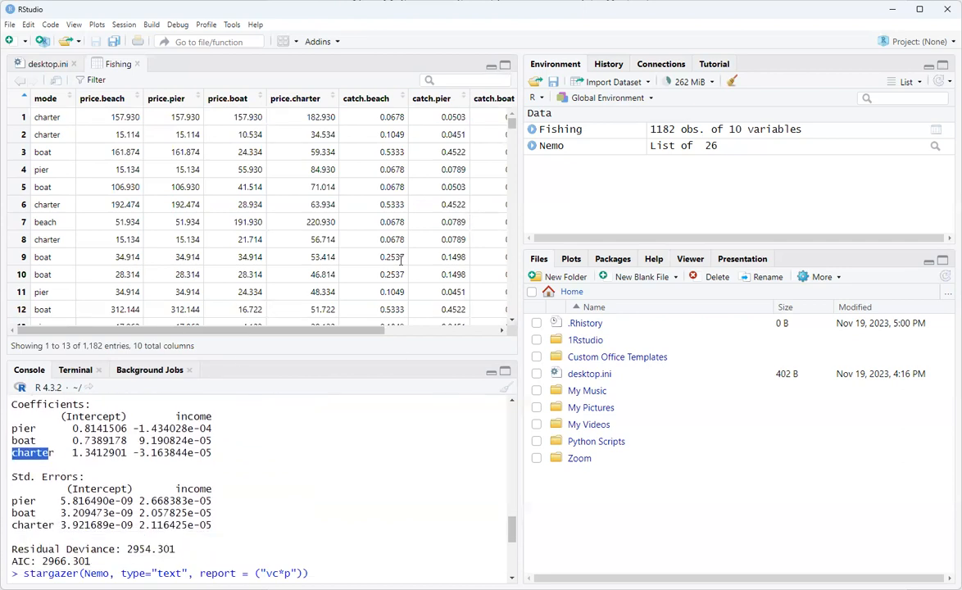
scroll(right, 3)
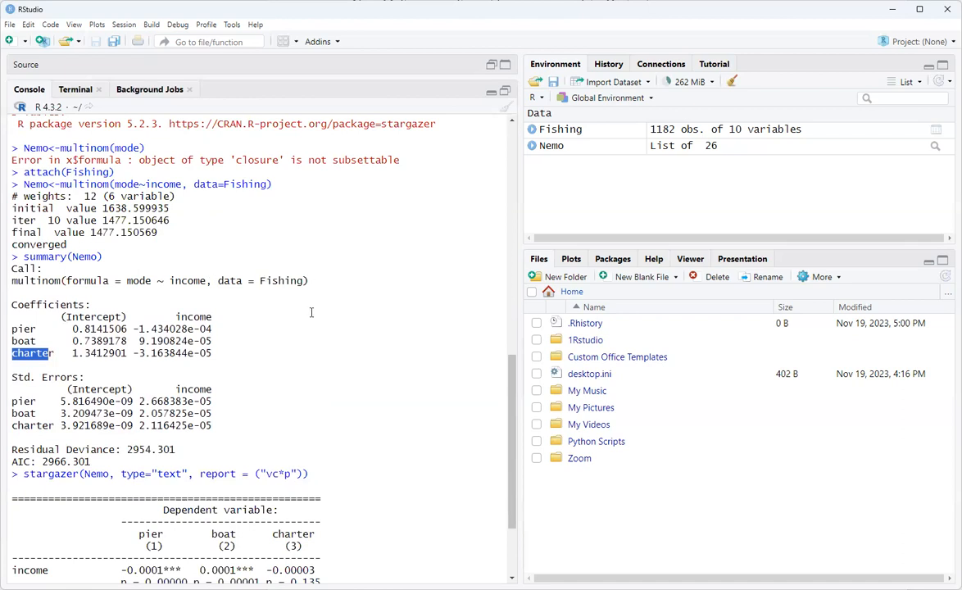
mouse_move(264, 379)
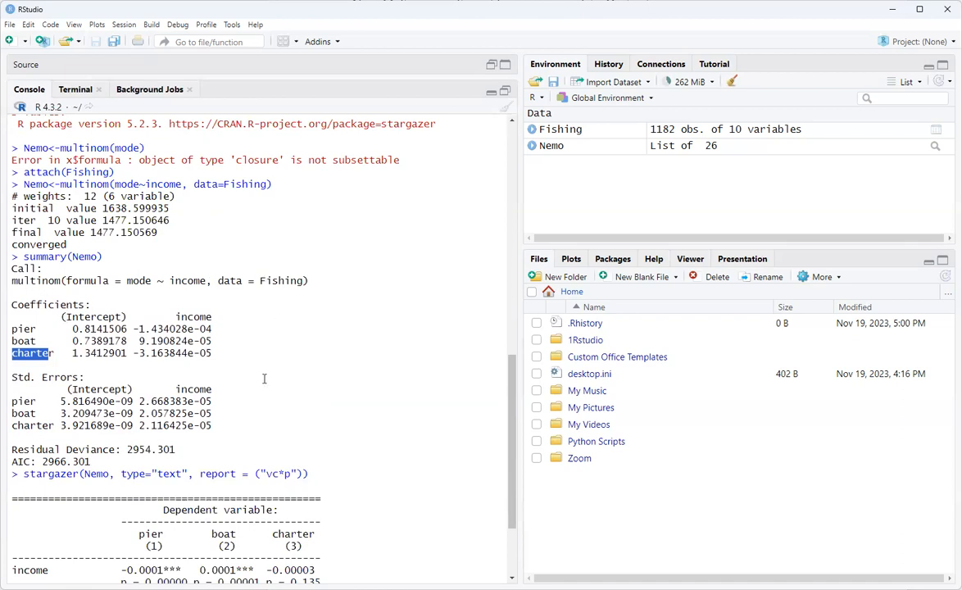
mouse_move(286, 366)
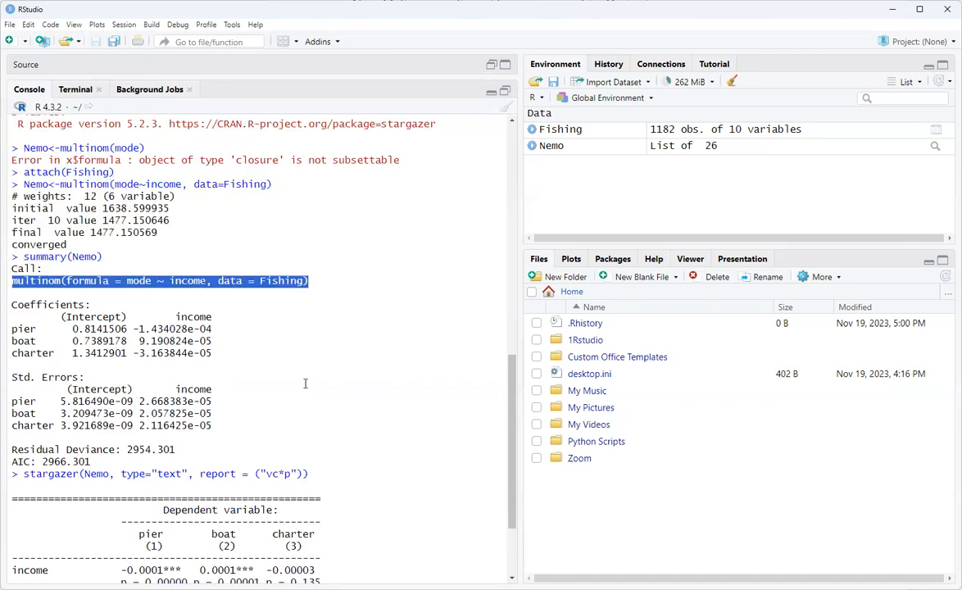
mouse_move(298, 346)
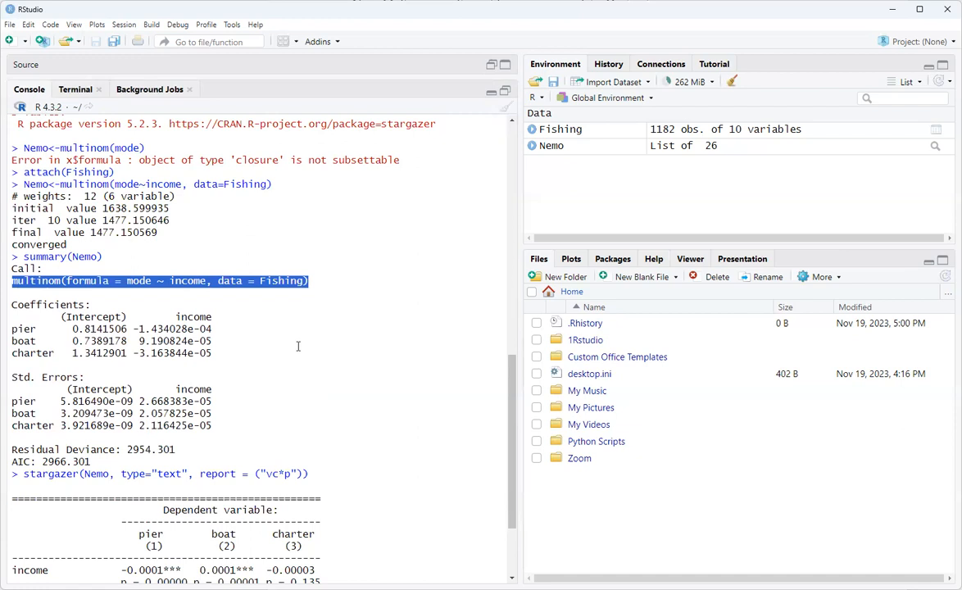
scroll(down, 3)
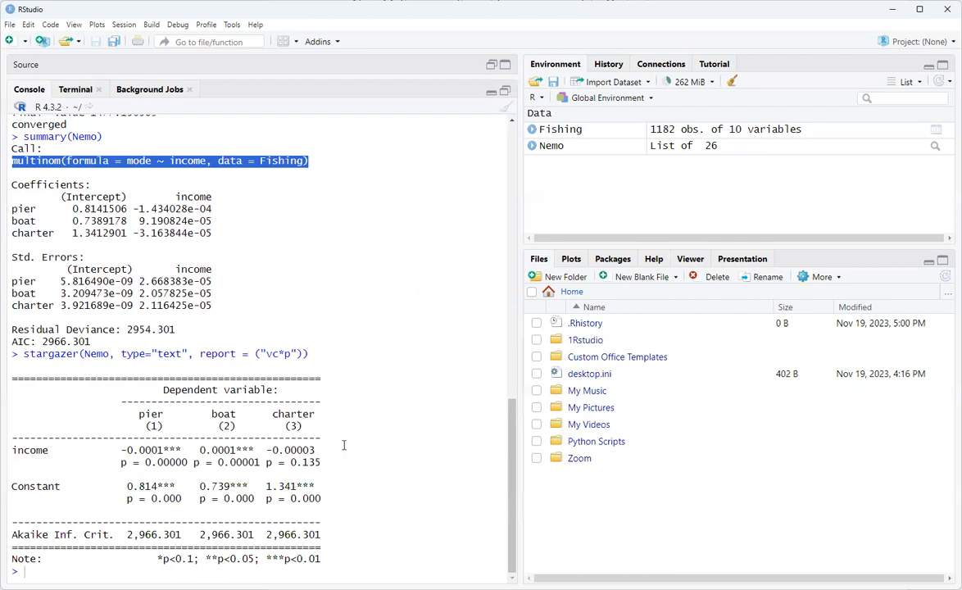
mouse_move(308, 240)
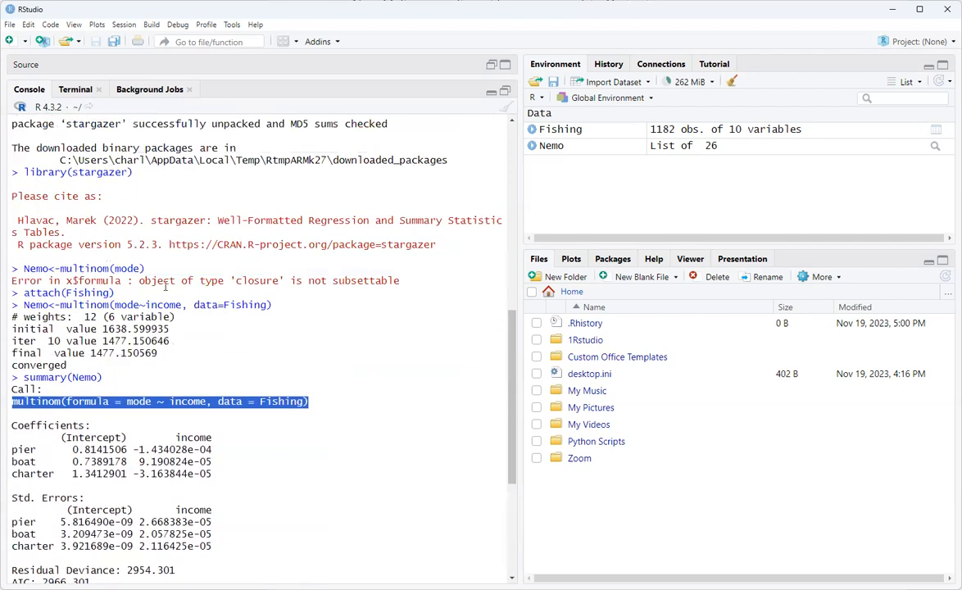
mouse_move(414, 413)
text(stargazer(Nemo, type="text", report = ("vc*p")))
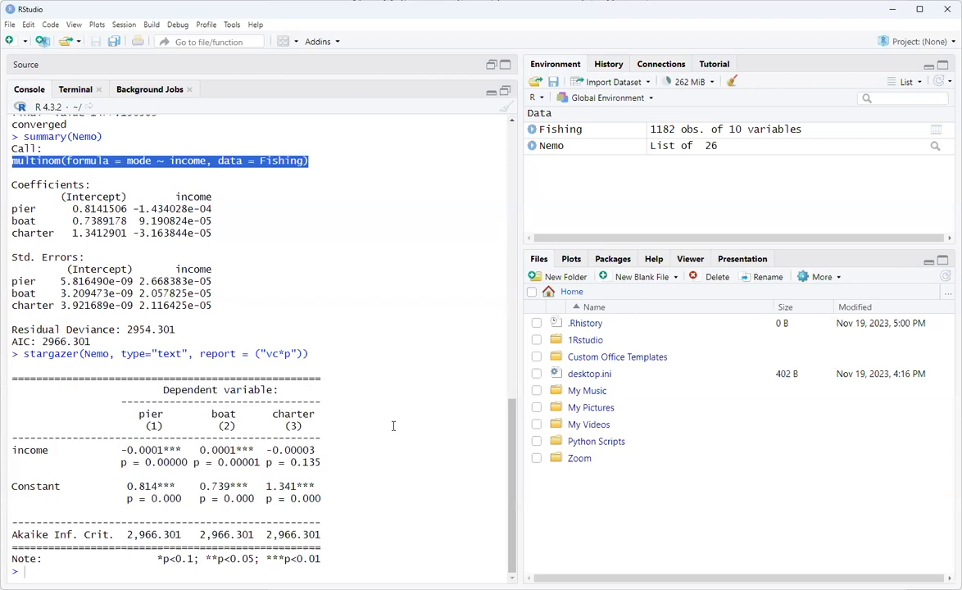
mouse_move(373, 380)
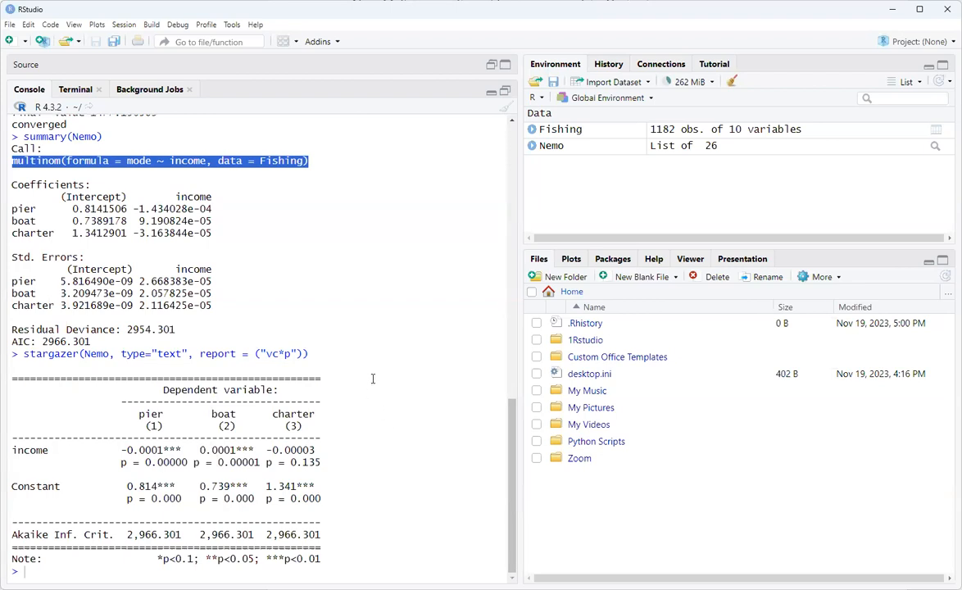